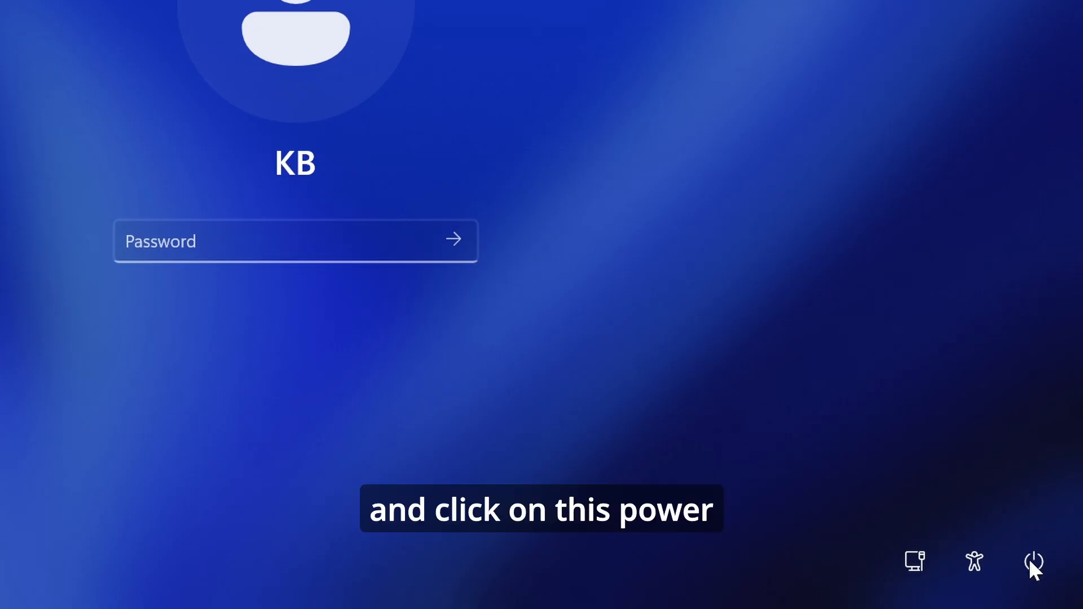
Restart the PC from the lock screen's power menu into the recovery environment
{"action": "left_click", "coordinate": [1034, 561]}
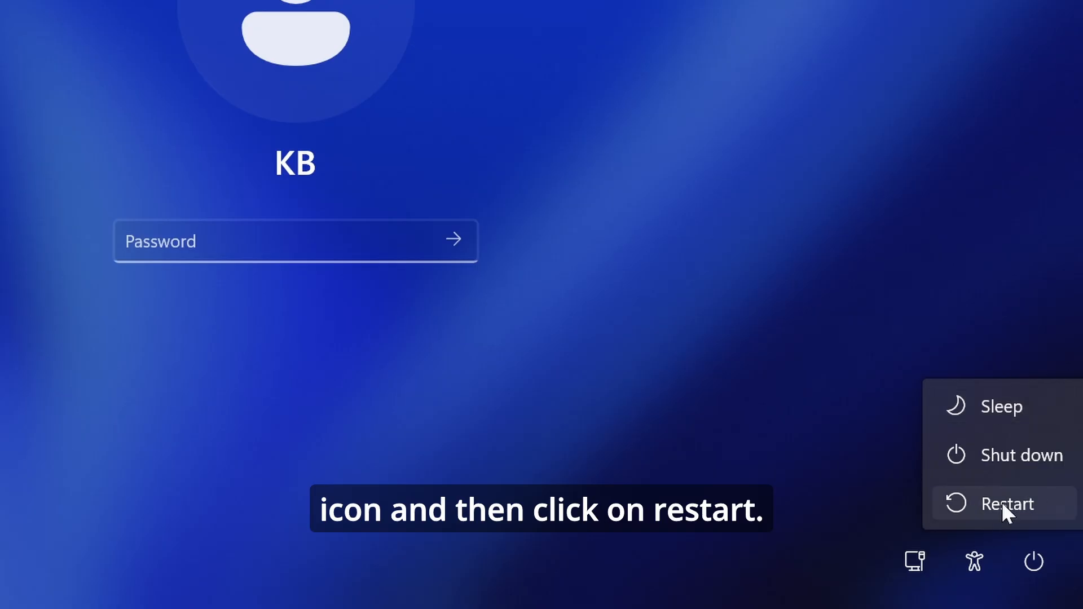
{"action": "left_click", "coordinate": [1007, 503]}
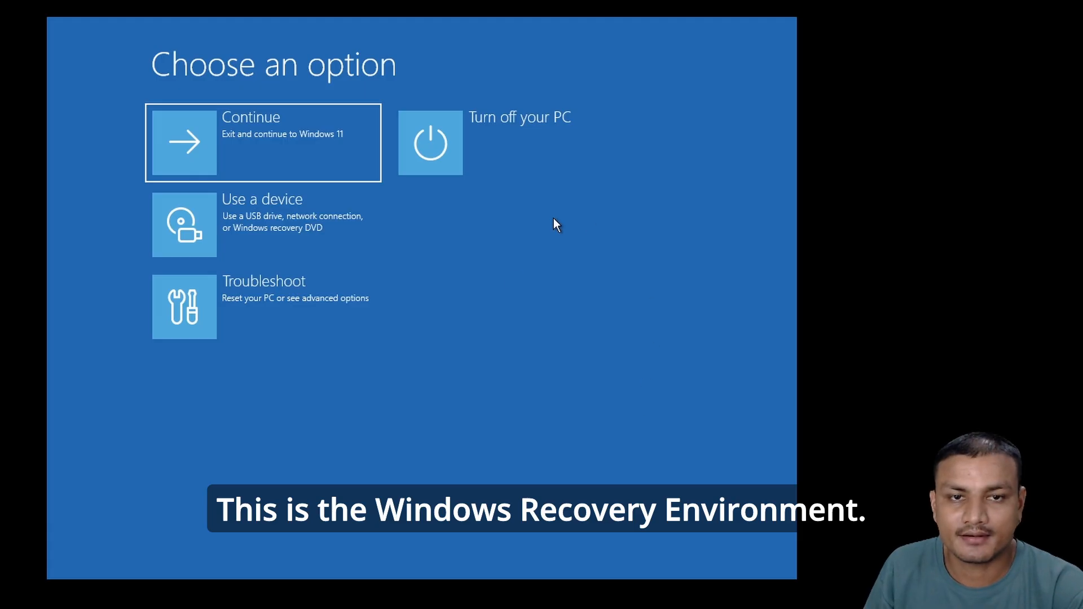
{"action": "mouse_move", "coordinate": [270, 278]}
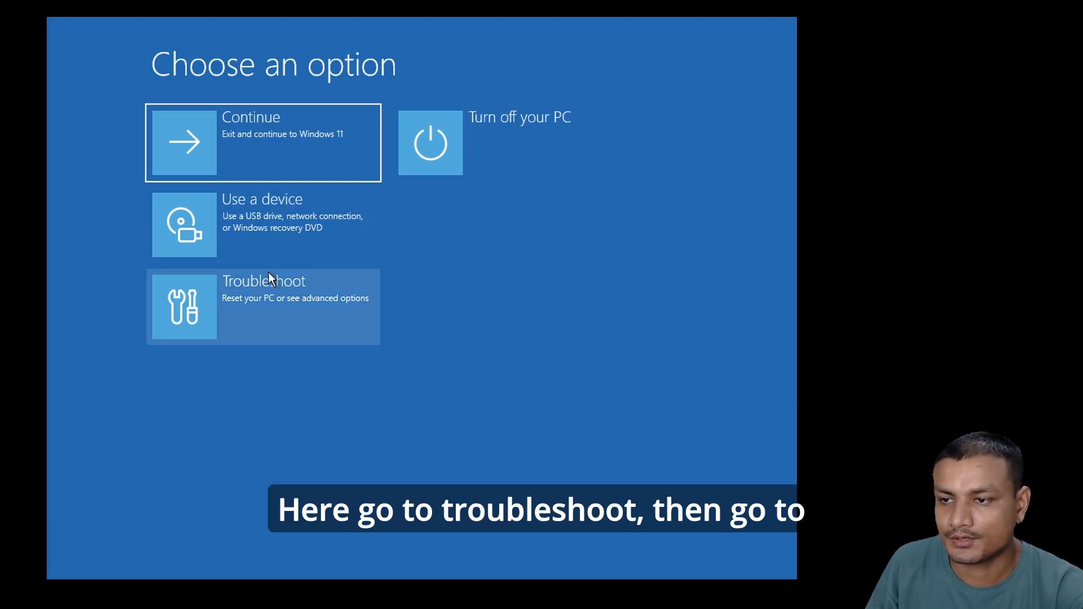
Go through Troubleshoot and Advanced options to an administrator Command Prompt
{"action": "left_click", "coordinate": [262, 306]}
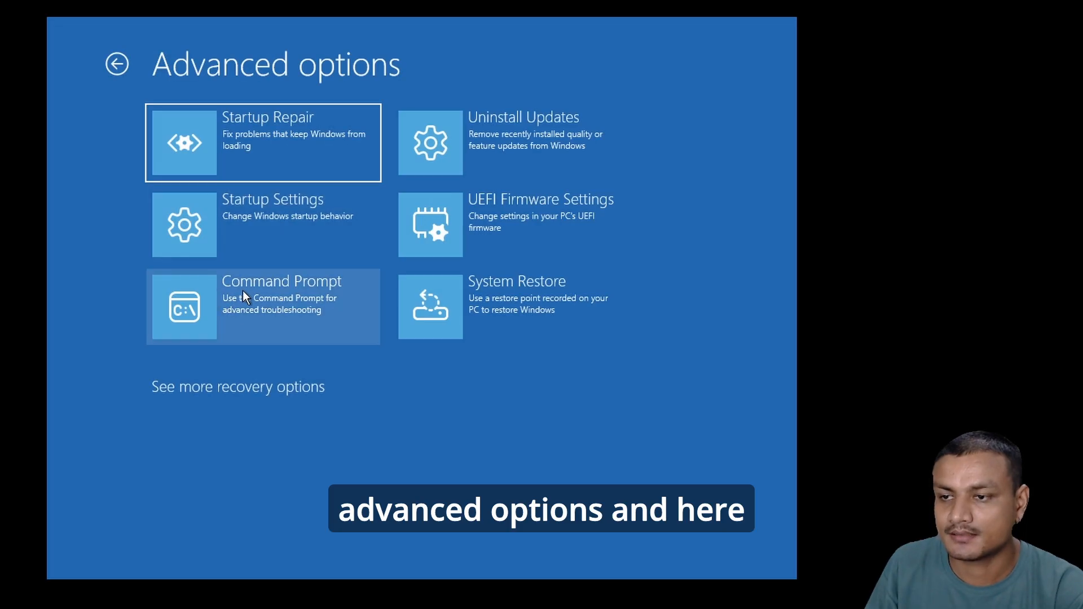
{"action": "left_click", "coordinate": [262, 306]}
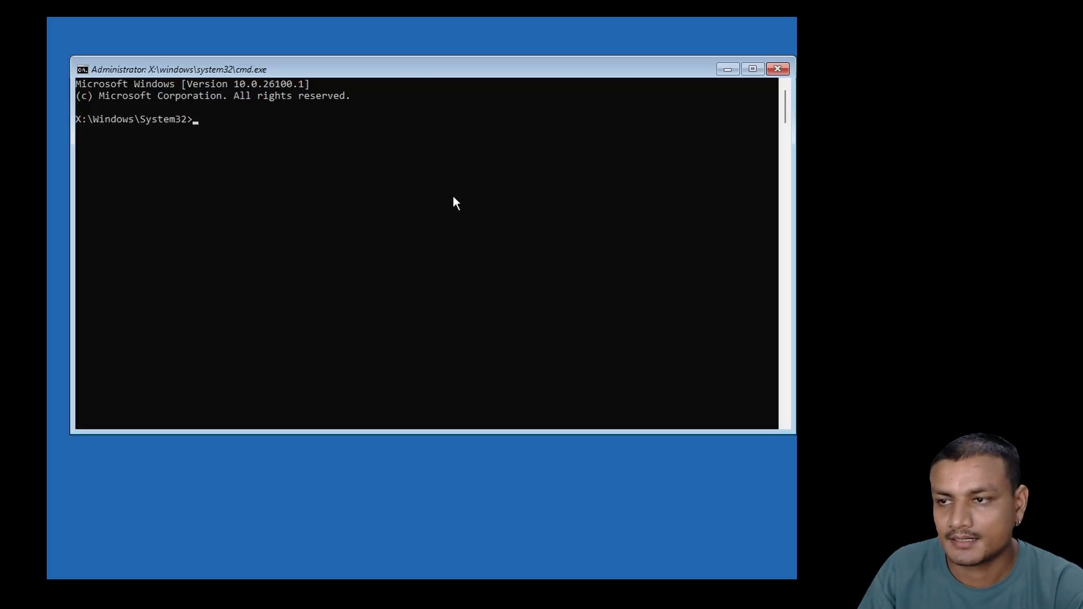
Run 'net user administrator /active:yes', then launch regedit
{"action": "type", "text": "net user administrator /active:yes"}
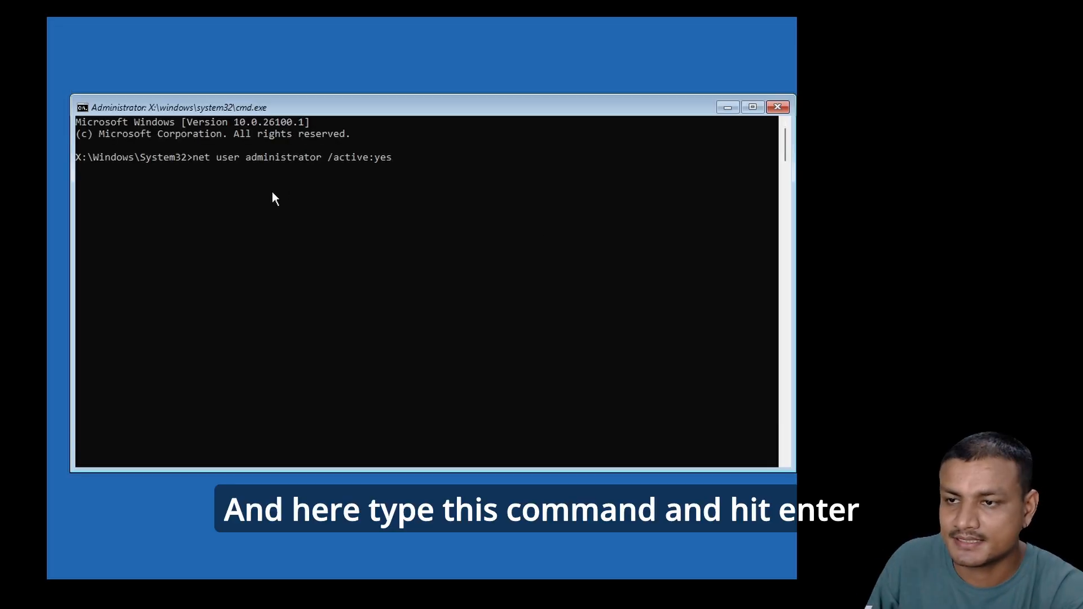
{"action": "key", "text": "Enter"}
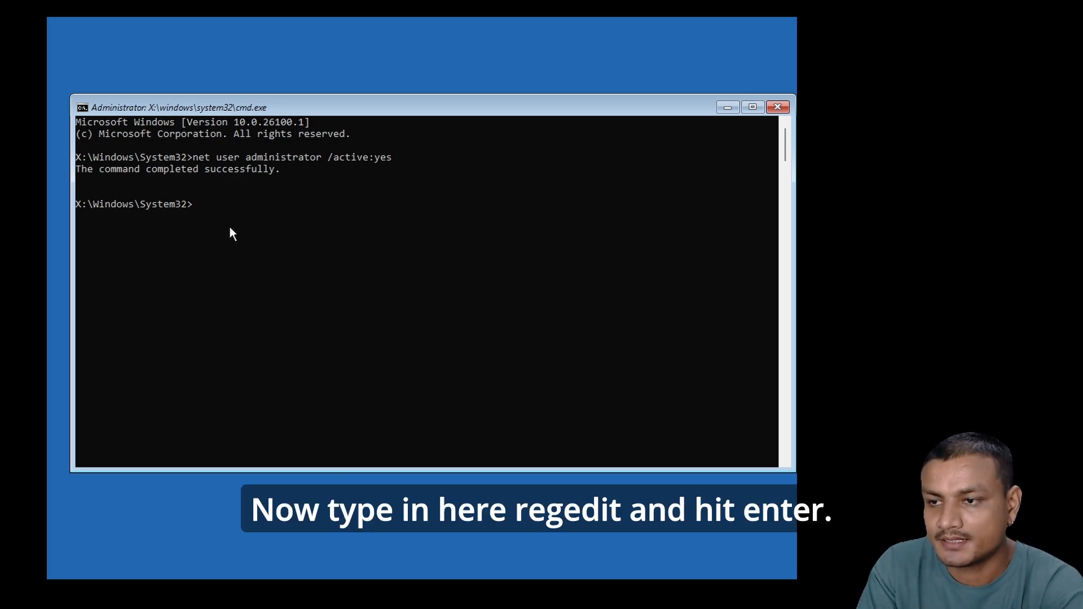
{"action": "type", "text": "regedit"}
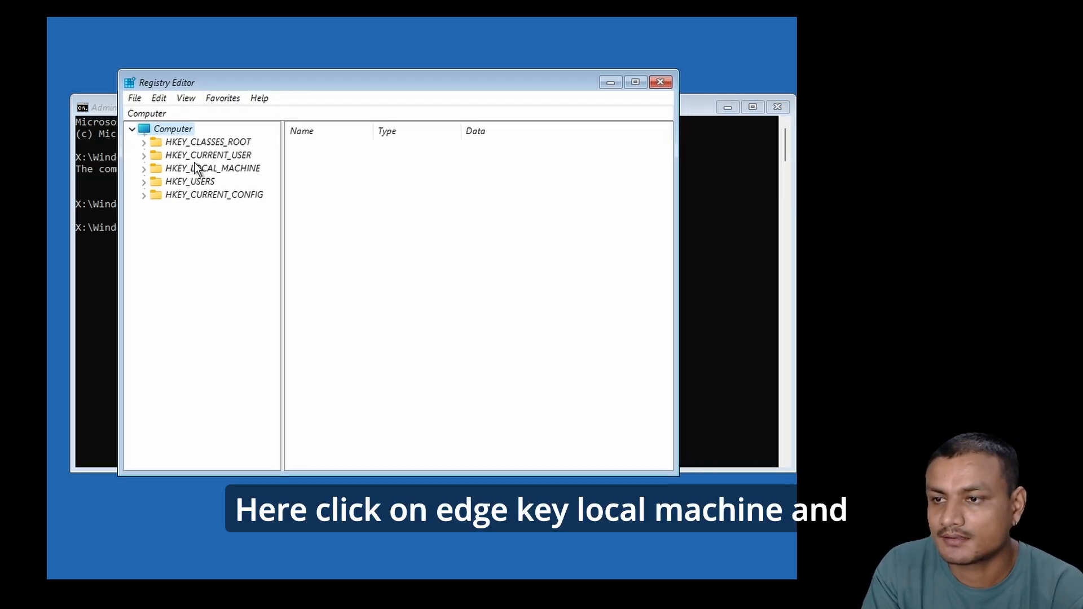
Select HKEY_LOCAL_MACHINE and bring up the File menu for loading a hive
{"action": "left_click", "coordinate": [213, 168]}
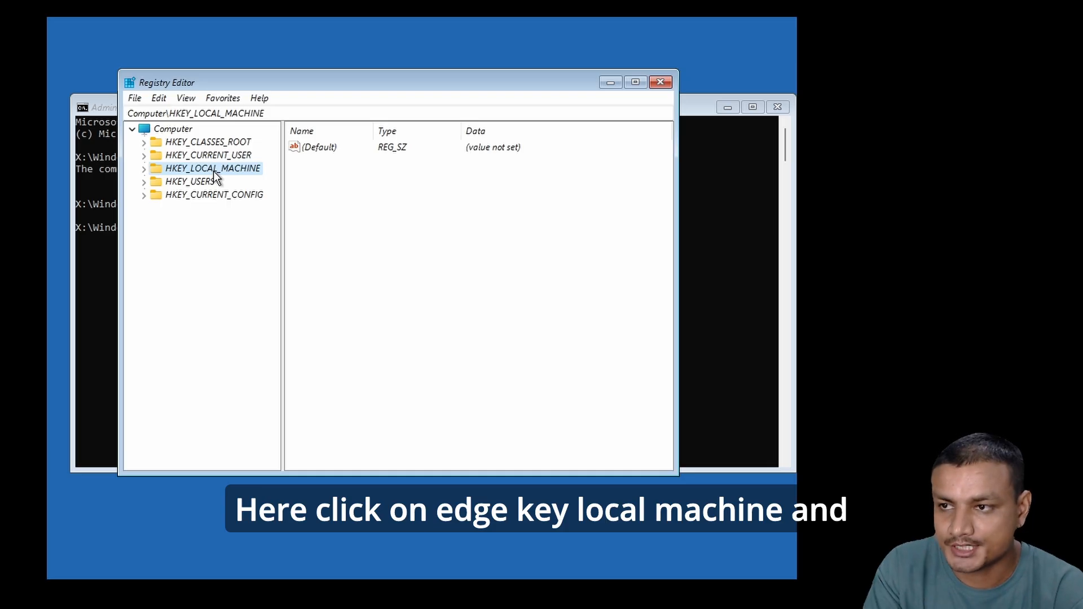
{"action": "left_click", "coordinate": [134, 97]}
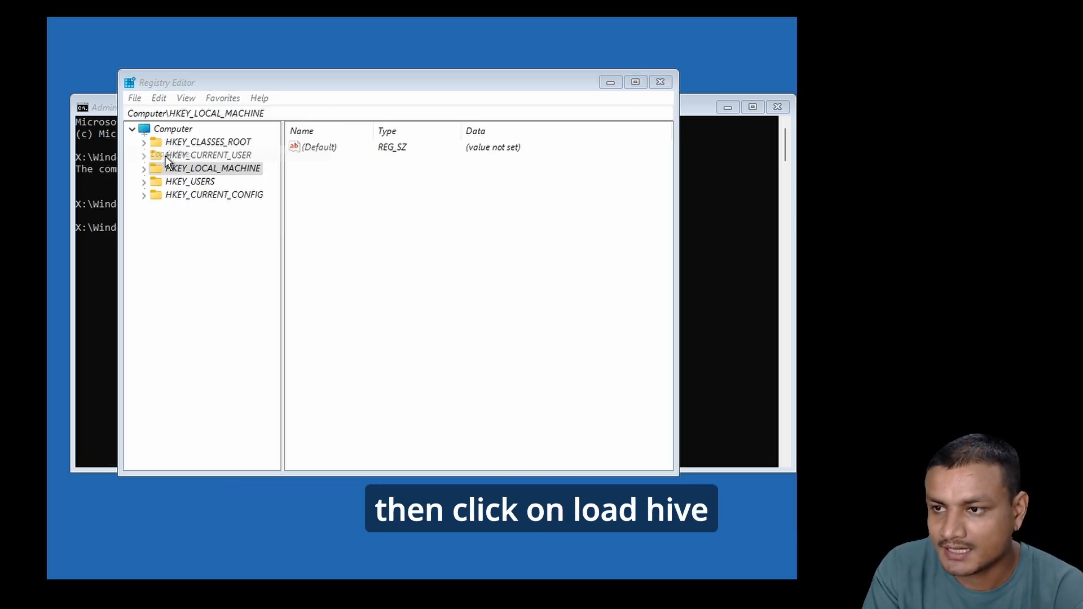
Start Load Hive and browse This PC into Local Disk E:
{"action": "left_click", "coordinate": [134, 97]}
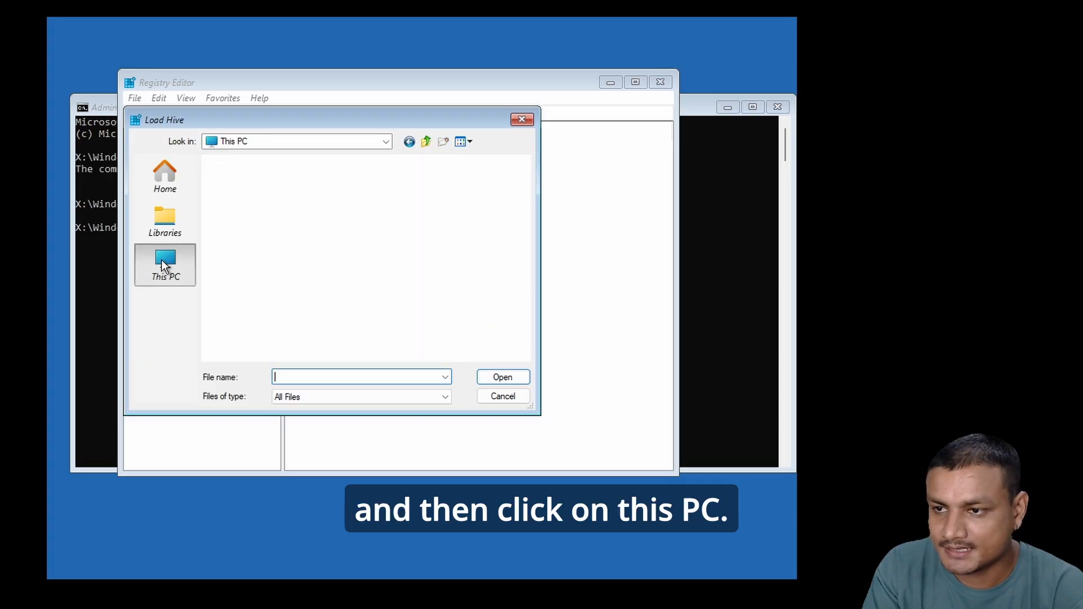
{"action": "left_click", "coordinate": [165, 264]}
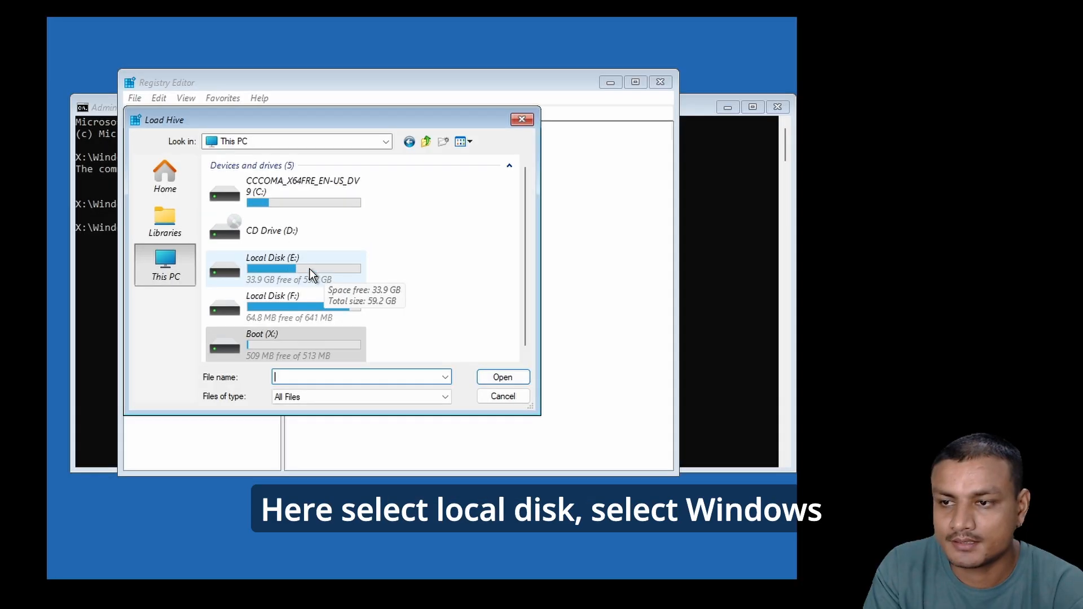
{"action": "double_click", "coordinate": [303, 269]}
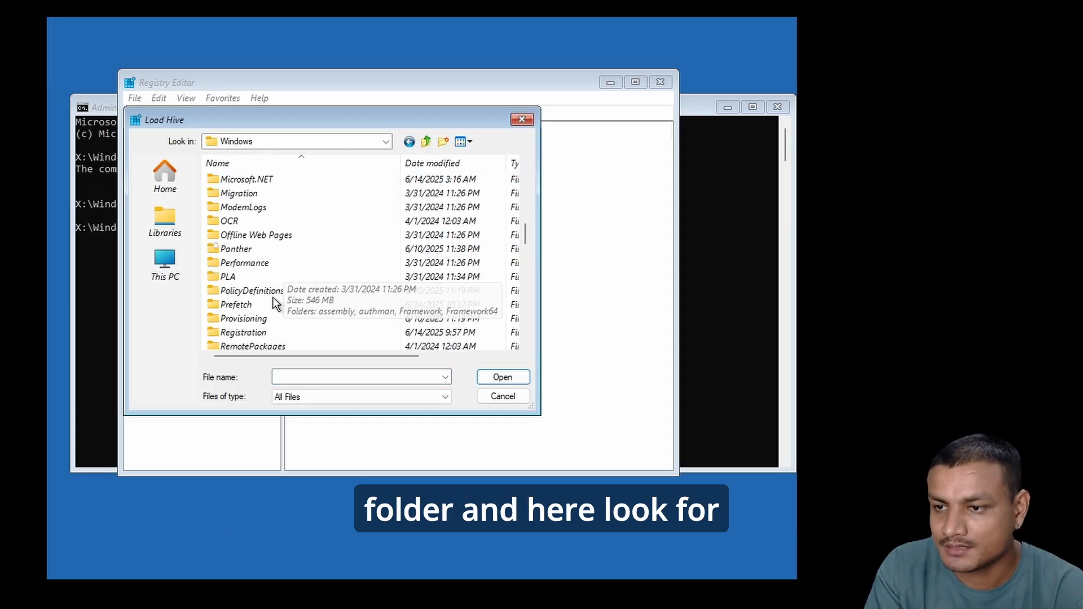
{"action": "scroll", "scroll_direction": "down", "scroll_amount": 3}
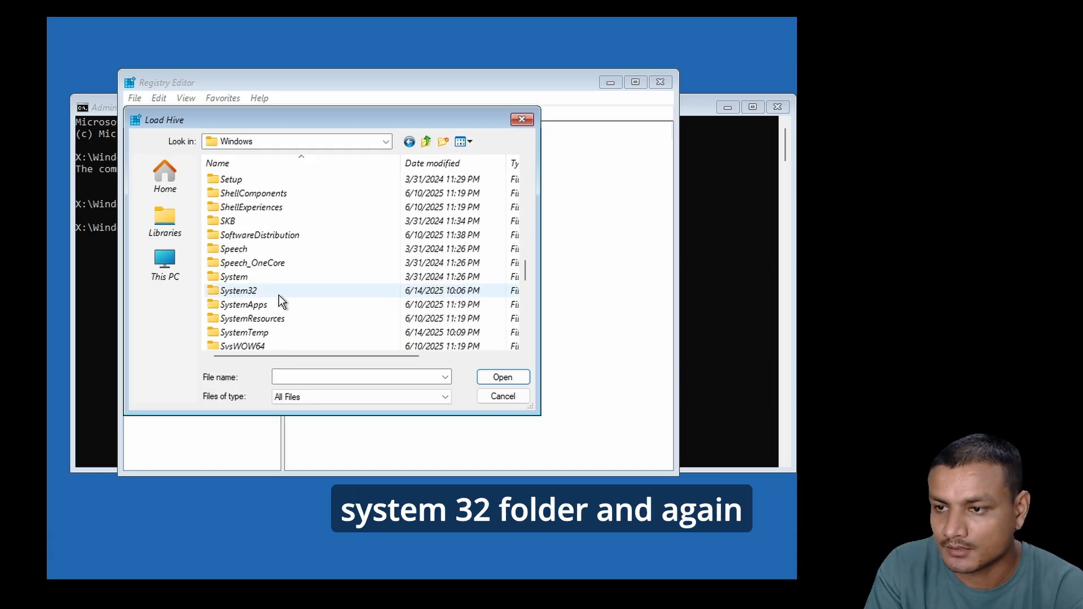
Load the SOFTWARE hive file from E:\Windows\System32\config
{"action": "double_click", "coordinate": [238, 290]}
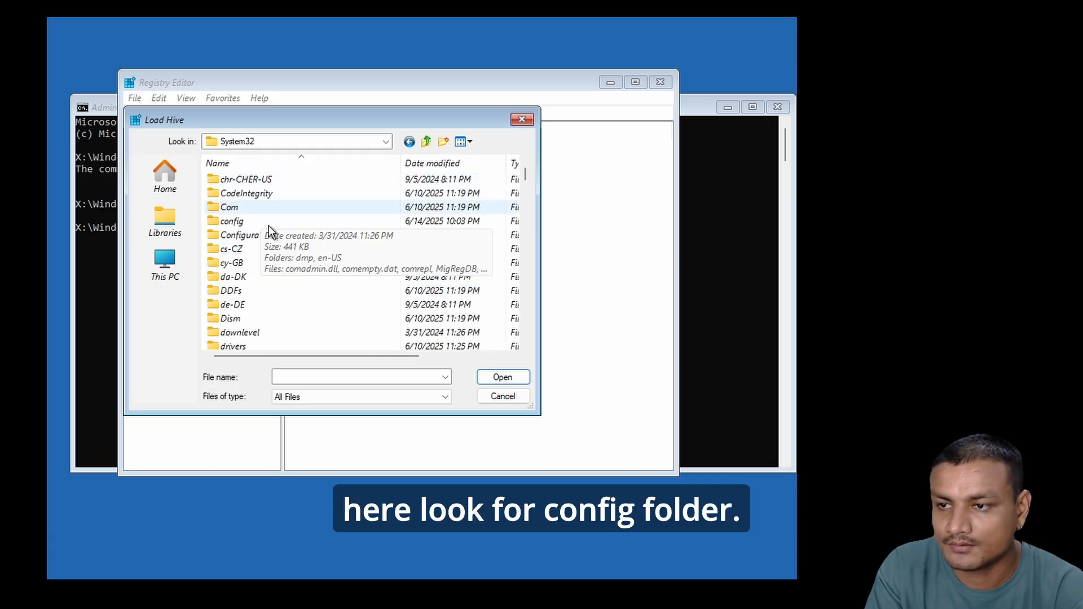
{"action": "double_click", "coordinate": [232, 220]}
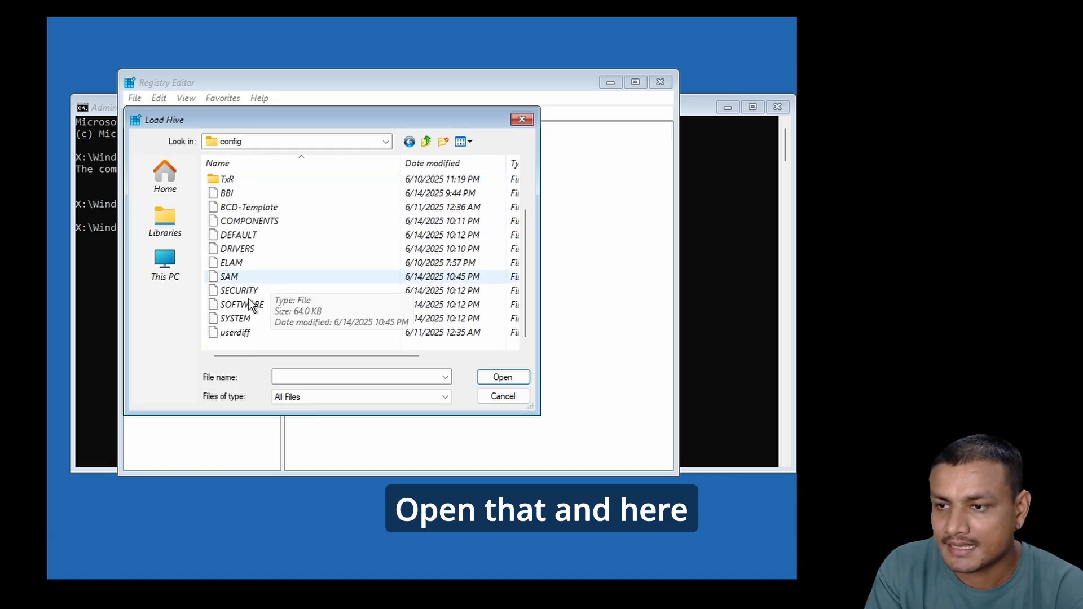
{"action": "left_click", "coordinate": [241, 303]}
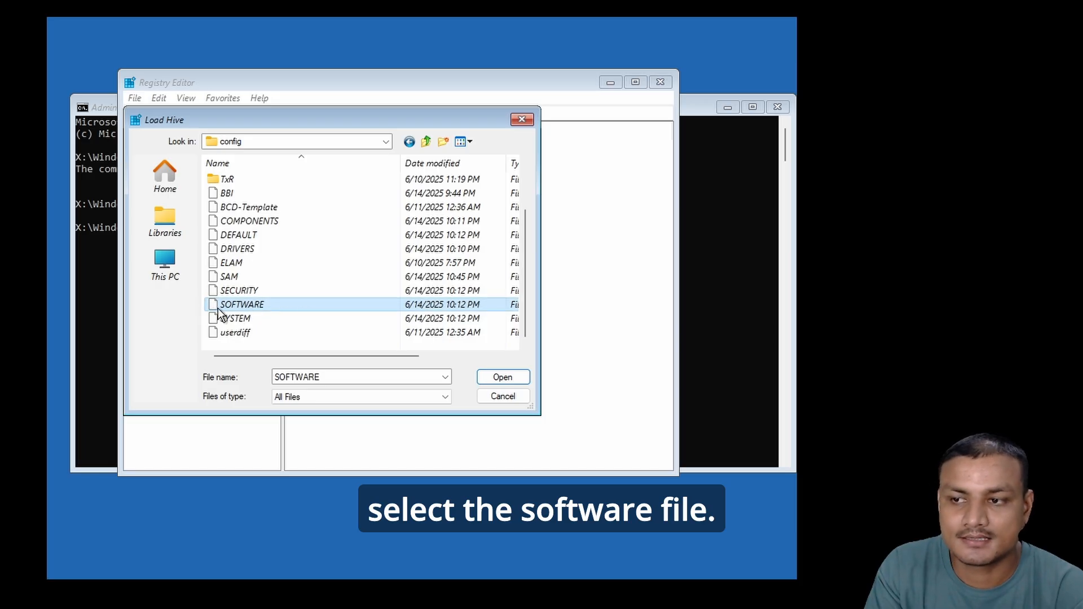
{"action": "left_click", "coordinate": [502, 377]}
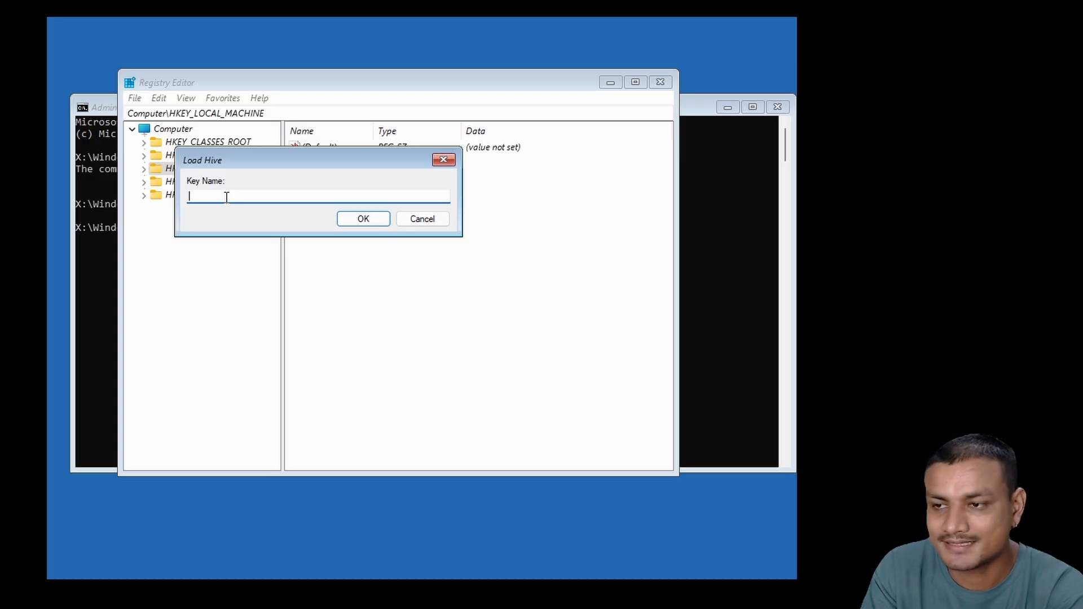
Name the loaded SOFTWARE hive key 'ms' under HKEY_LOCAL_MACHINE
{"action": "type", "text": "m"}
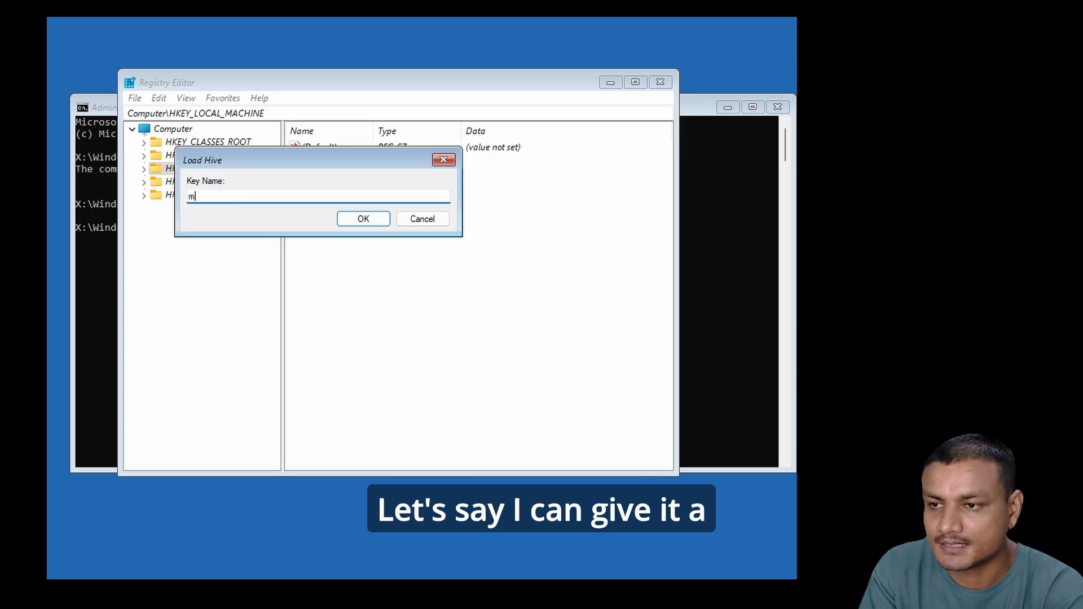
{"action": "type", "text": "s"}
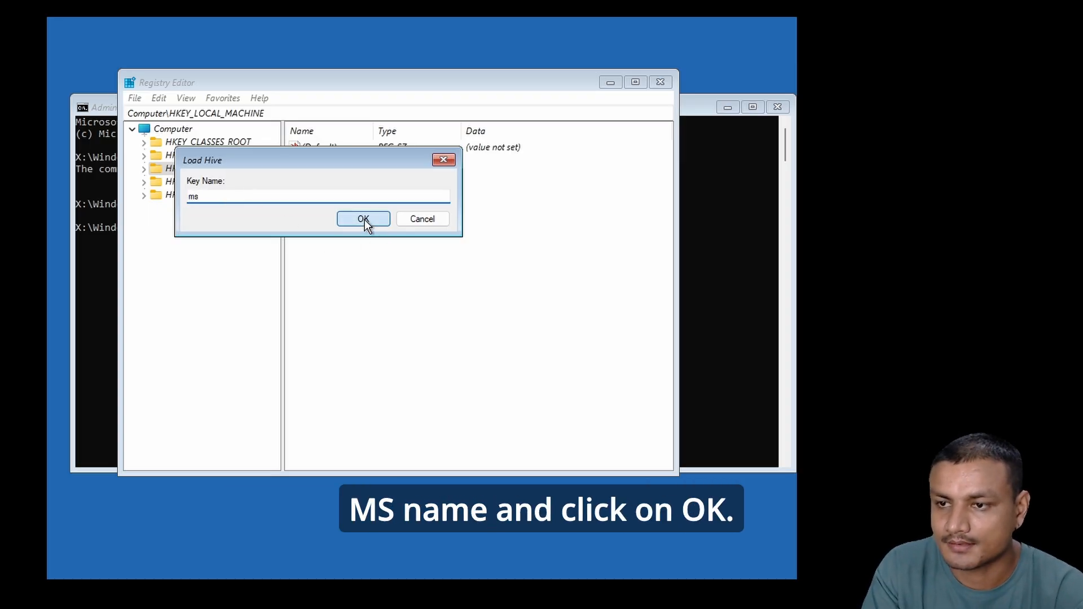
{"action": "left_click", "coordinate": [362, 219]}
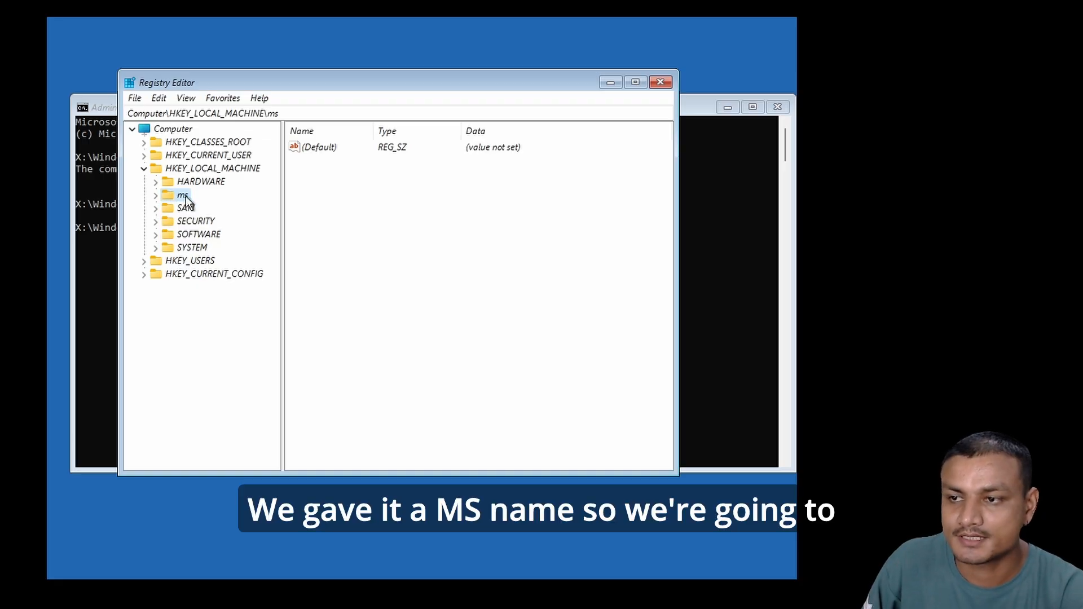
Navigate ms\Microsoft\Windows NT\CurrentVersion\PasswordLess to the Device key
{"action": "left_click", "coordinate": [145, 194]}
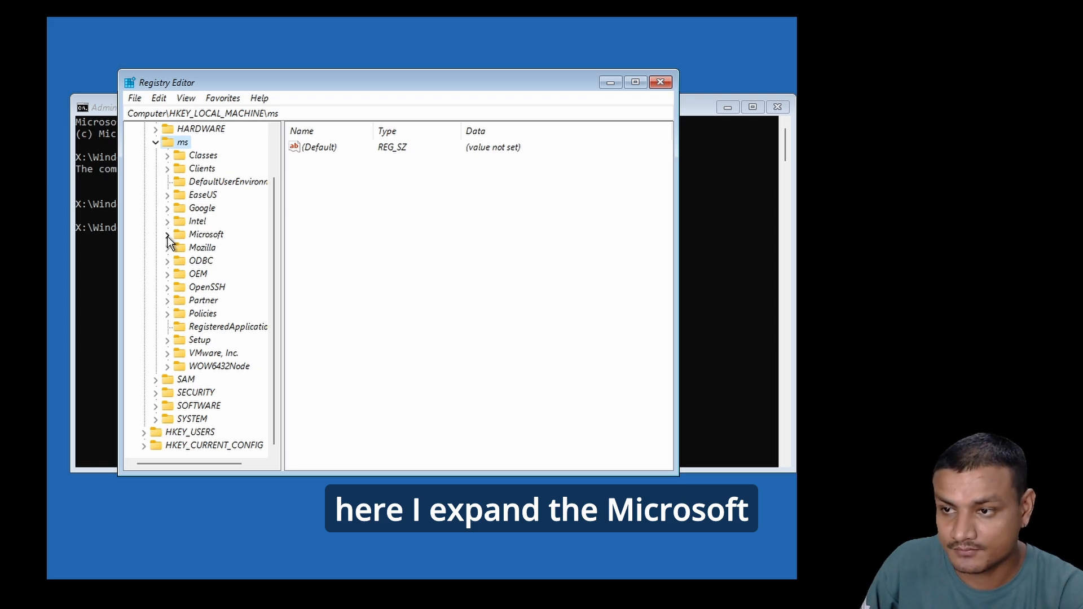
{"action": "scroll", "scroll_direction": "down", "scroll_amount": 3}
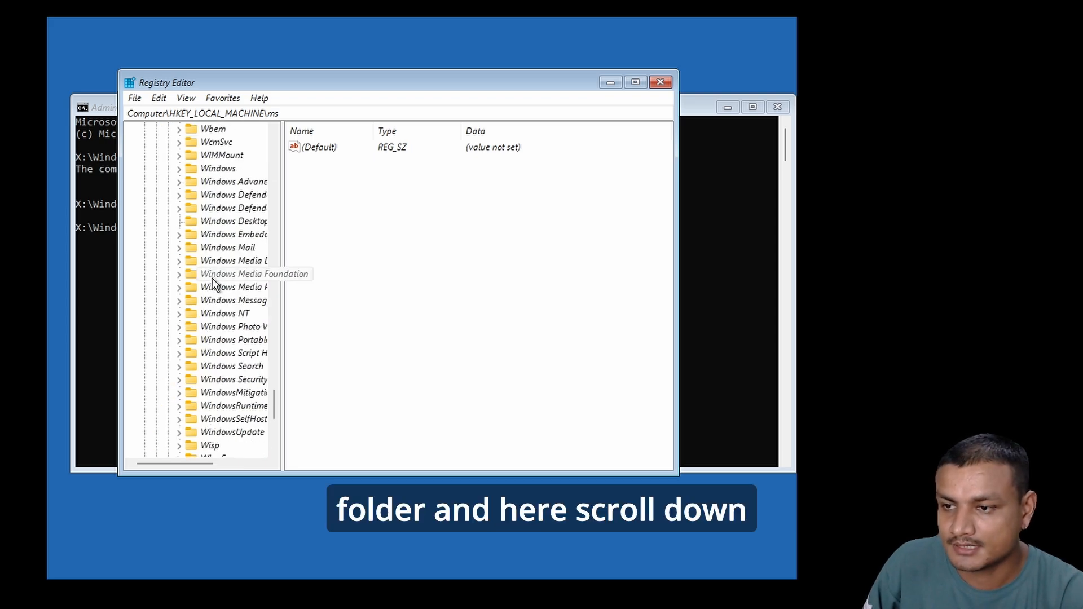
{"action": "mouse_move", "coordinate": [185, 318]}
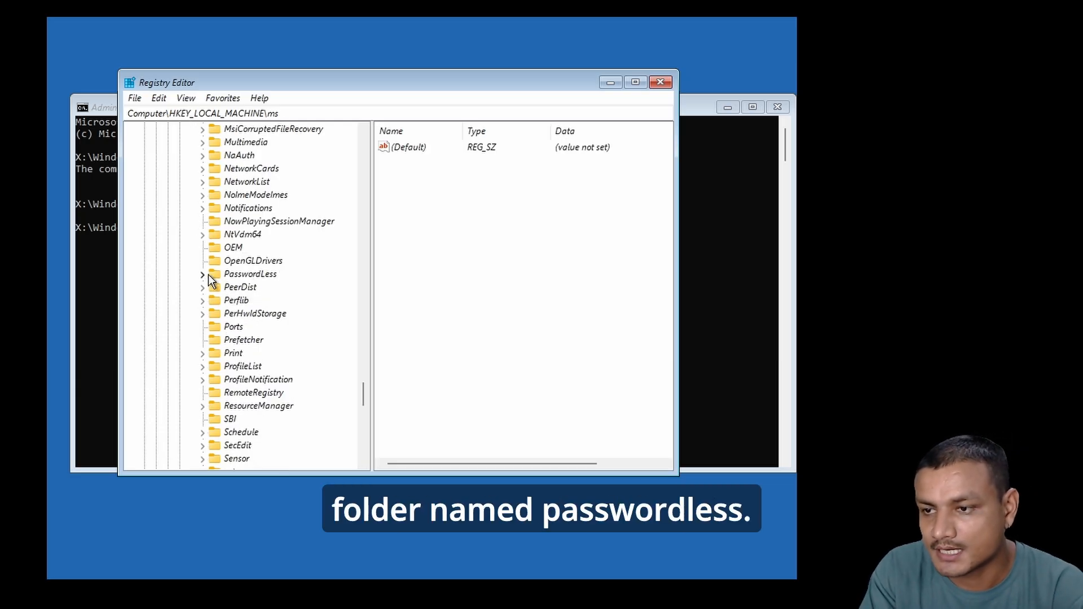
{"action": "left_click", "coordinate": [203, 273]}
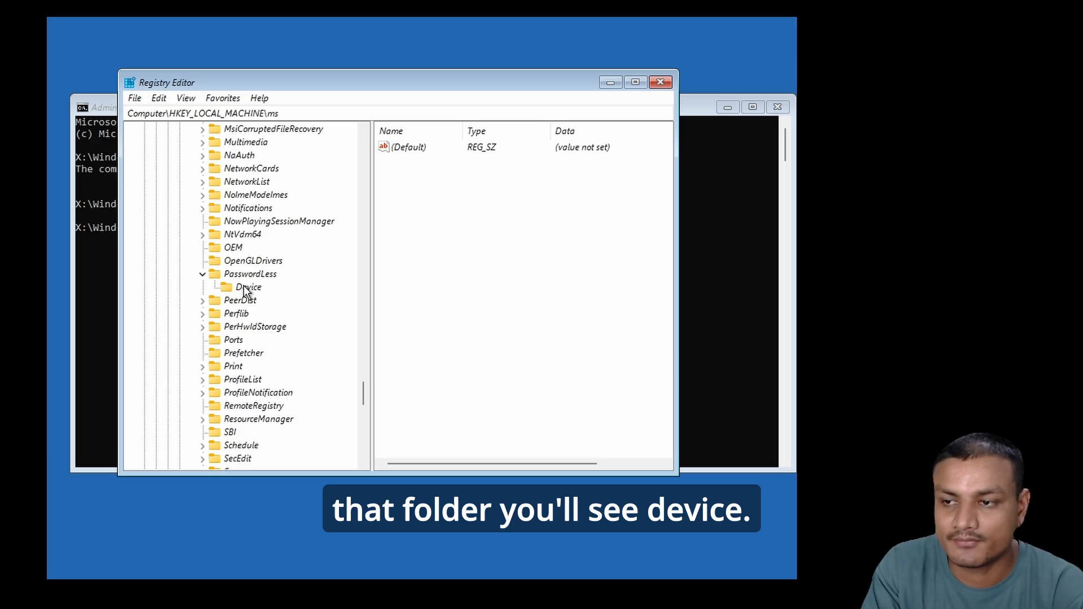
{"action": "left_click", "coordinate": [248, 286]}
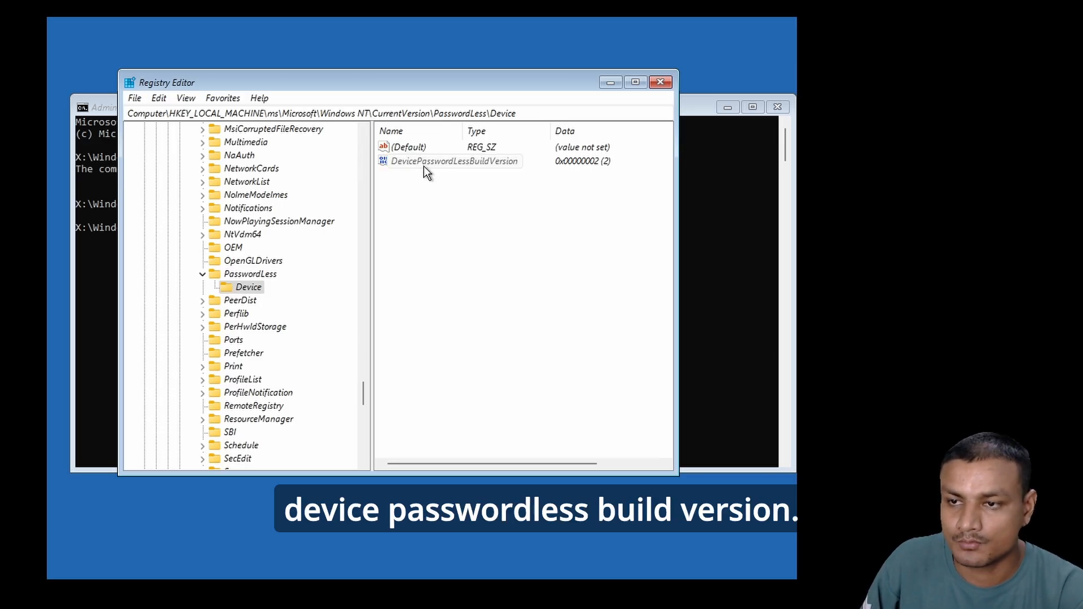
Modify DevicePasswordLessBuildVersion and save its value data as 0
{"action": "right_click", "coordinate": [452, 161]}
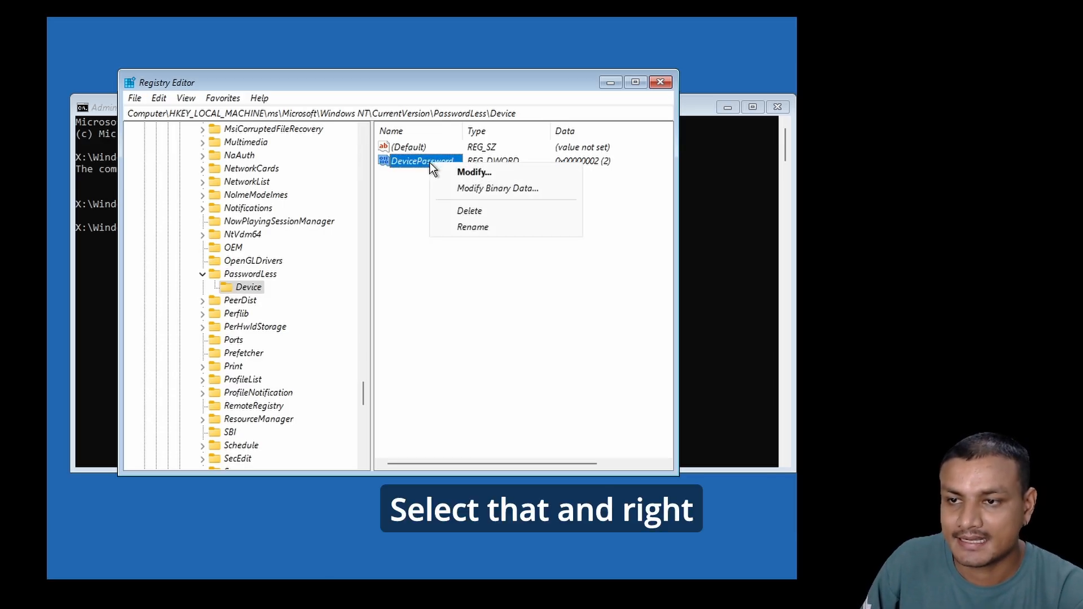
{"action": "left_click", "coordinate": [475, 171]}
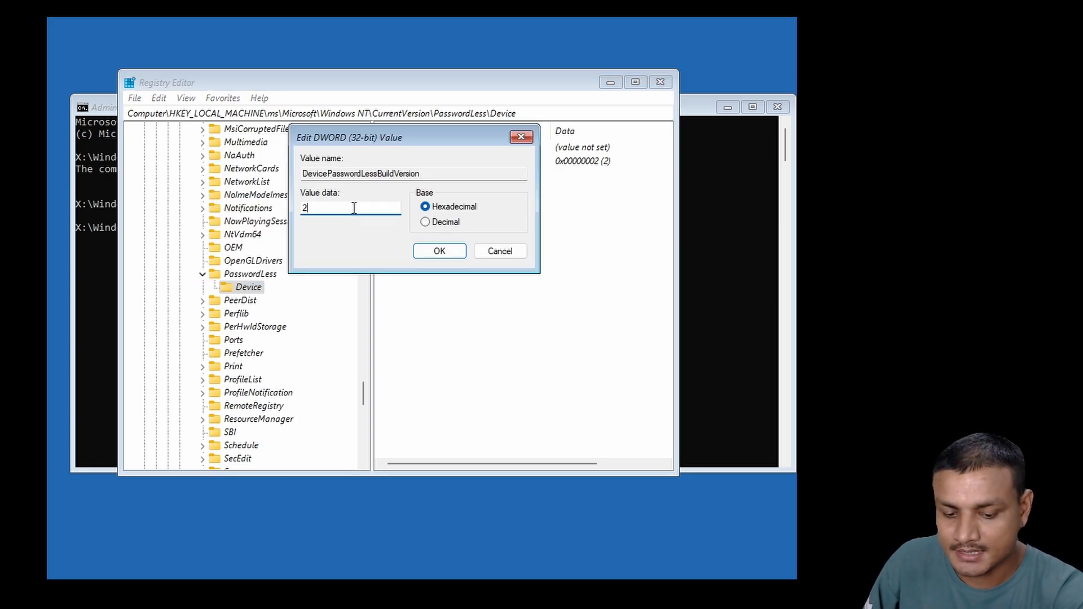
{"action": "type", "text": "0"}
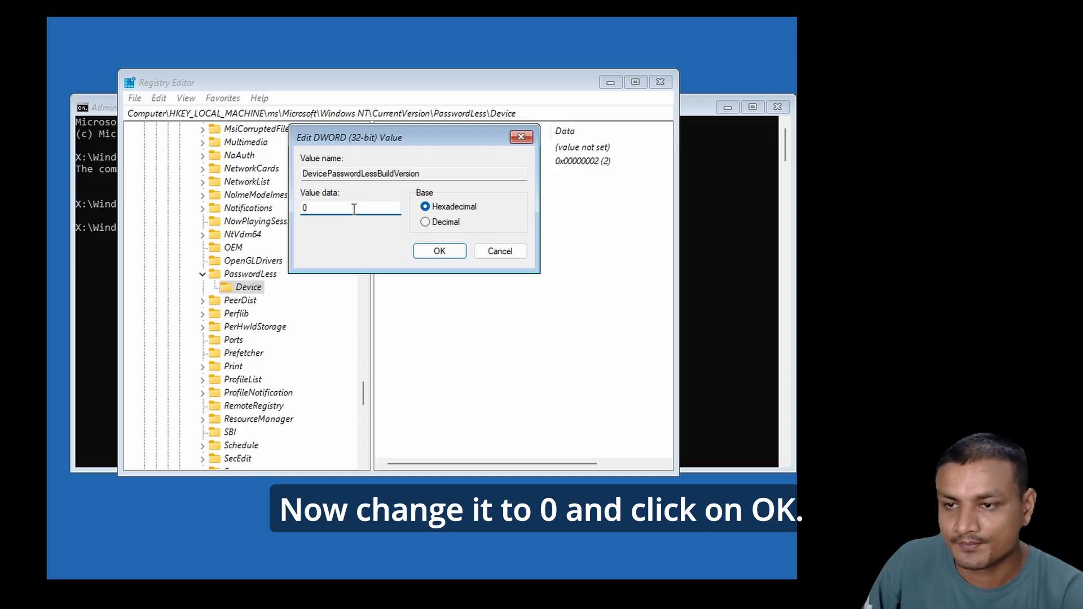
{"action": "left_click", "coordinate": [439, 250]}
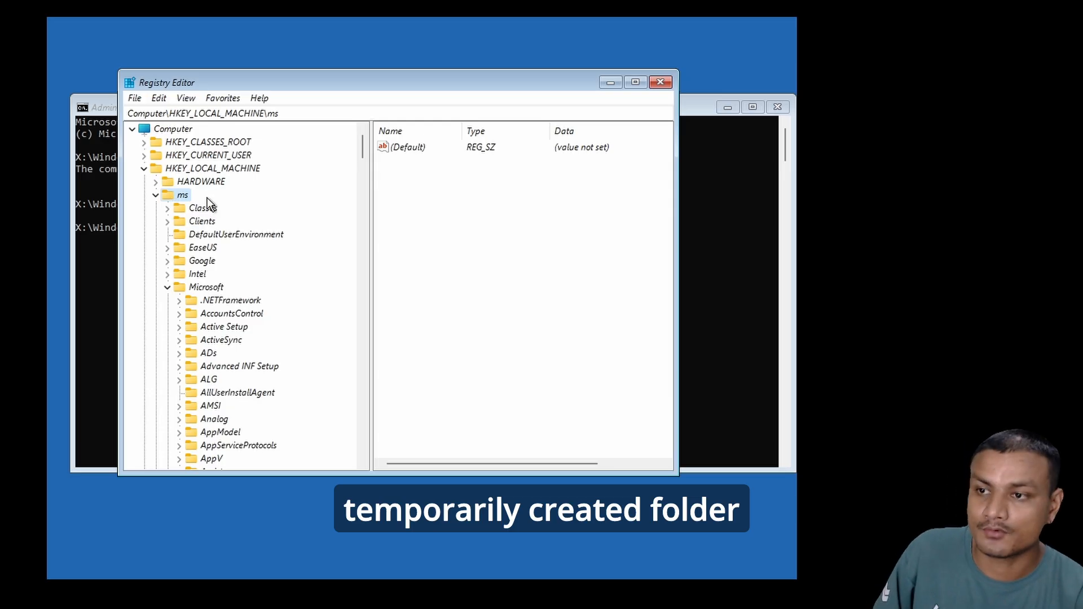
Unload the ms hive, close Registry Editor and continue booting into Windows 11
{"action": "left_click", "coordinate": [134, 97]}
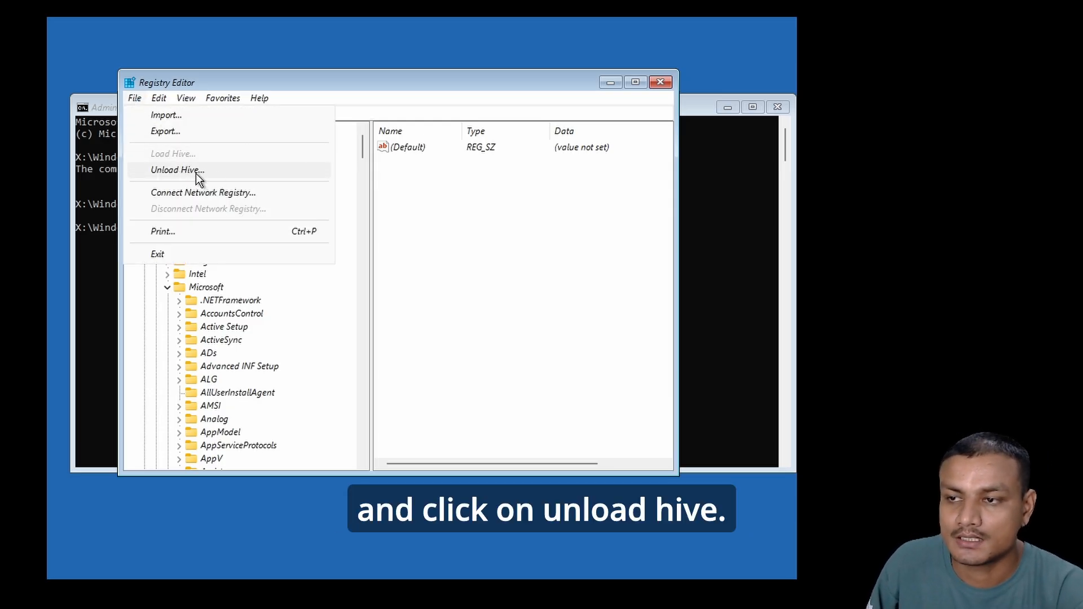
{"action": "left_click", "coordinate": [177, 170]}
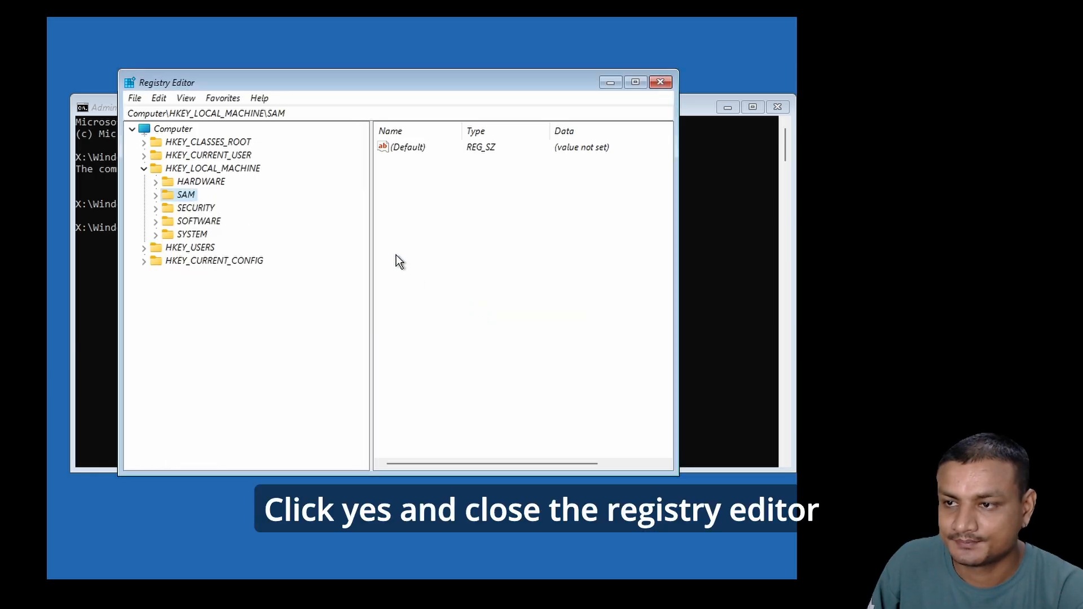
{"action": "left_click", "coordinate": [659, 81]}
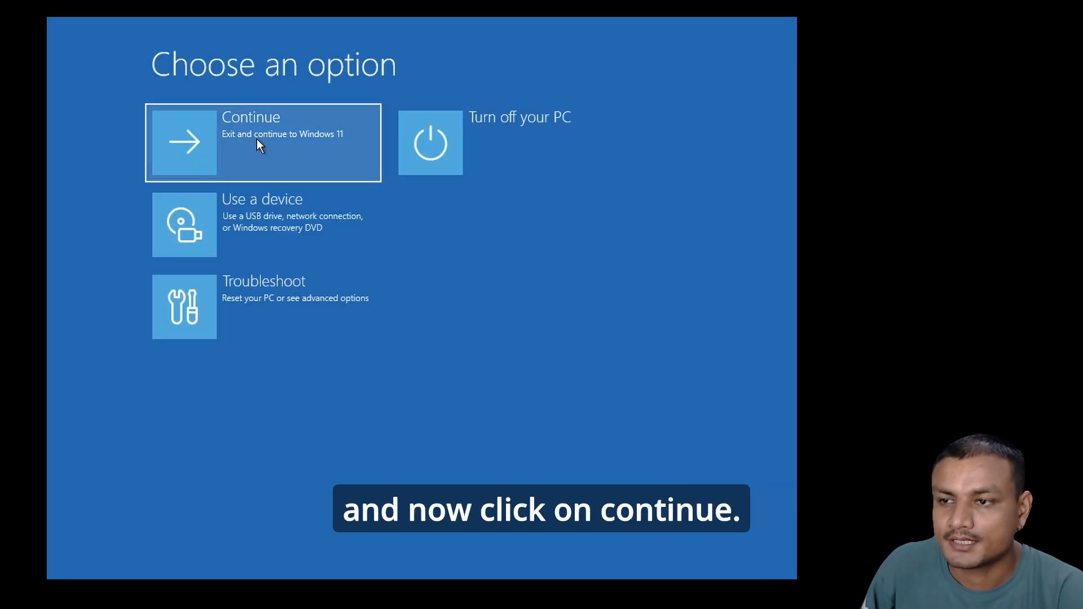
{"action": "left_click", "coordinate": [263, 142]}
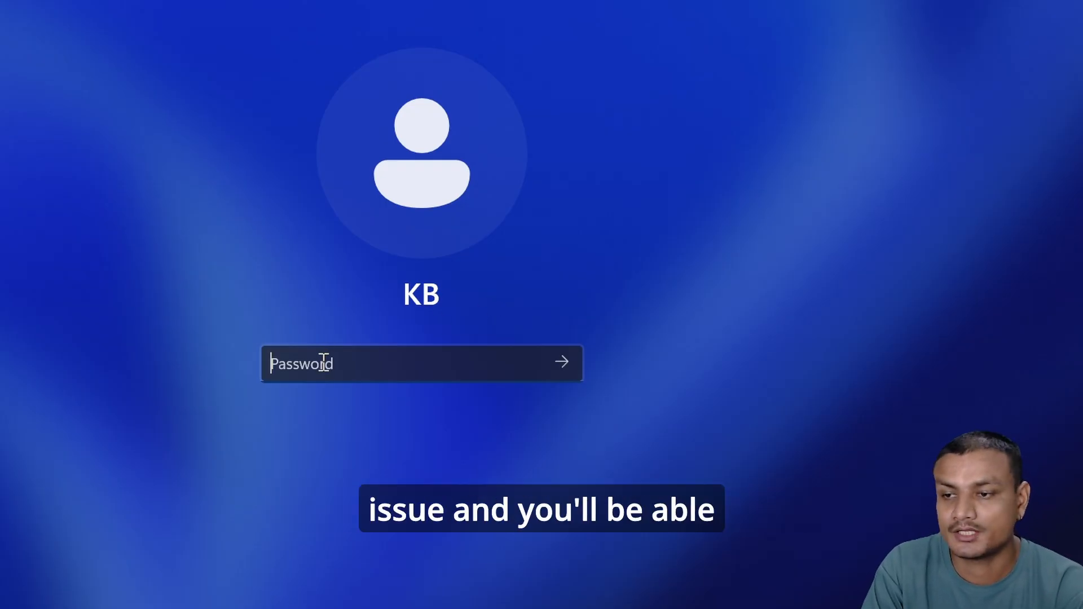
Sign in to the KB account with its password, reaching the desktop
{"action": "type", "text": "••••"}
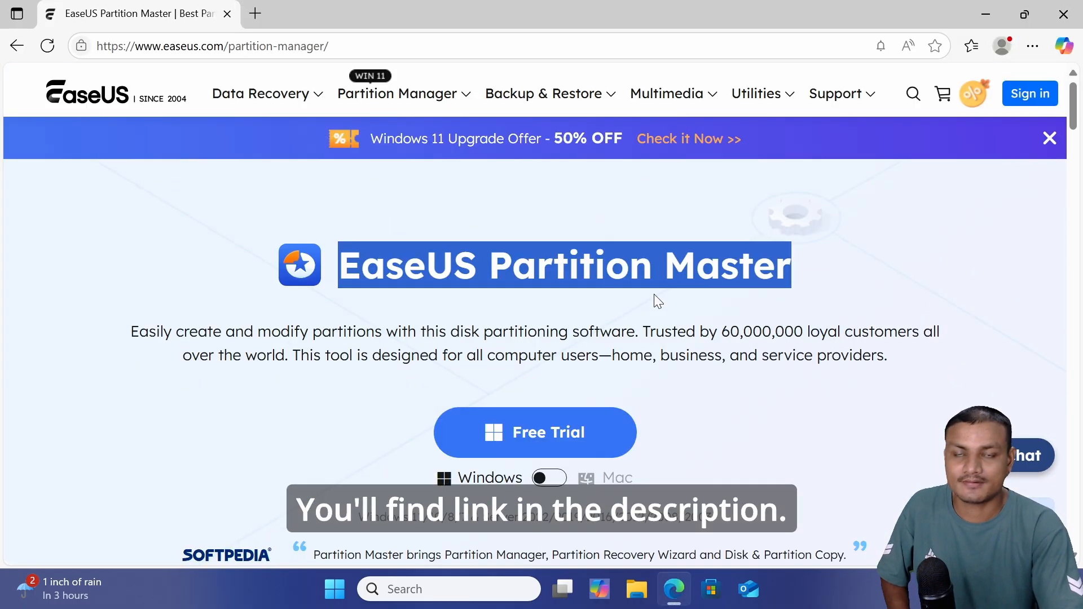
Browse down the EaseUS Partition Master product page in Edge
{"action": "scroll", "scroll_direction": "down", "scroll_amount": 3}
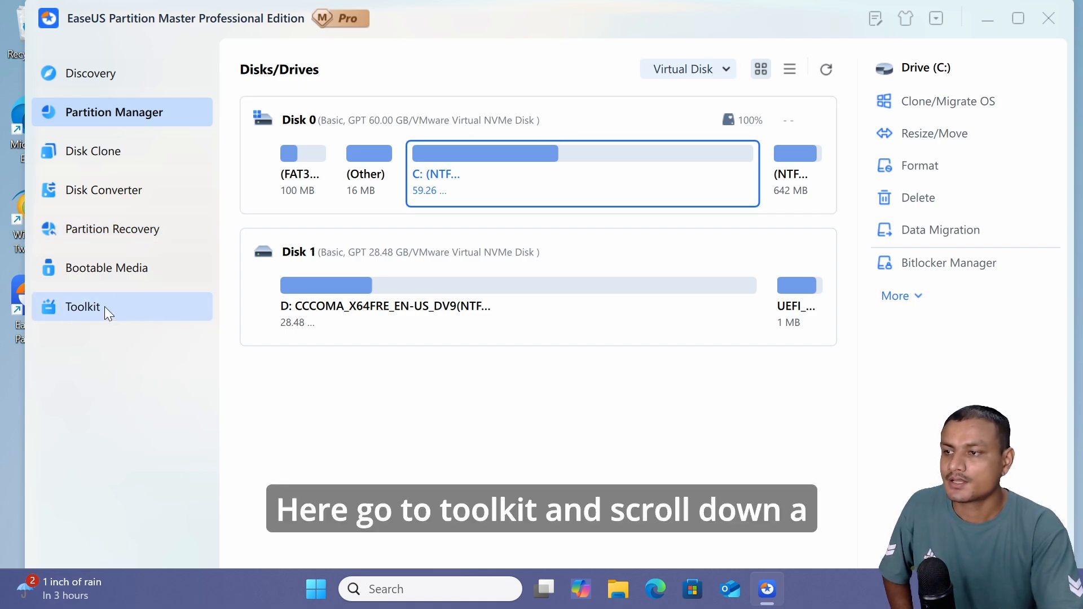
Start Password Reset from the Toolkit and agree to create bootable media
{"action": "left_click", "coordinate": [81, 307]}
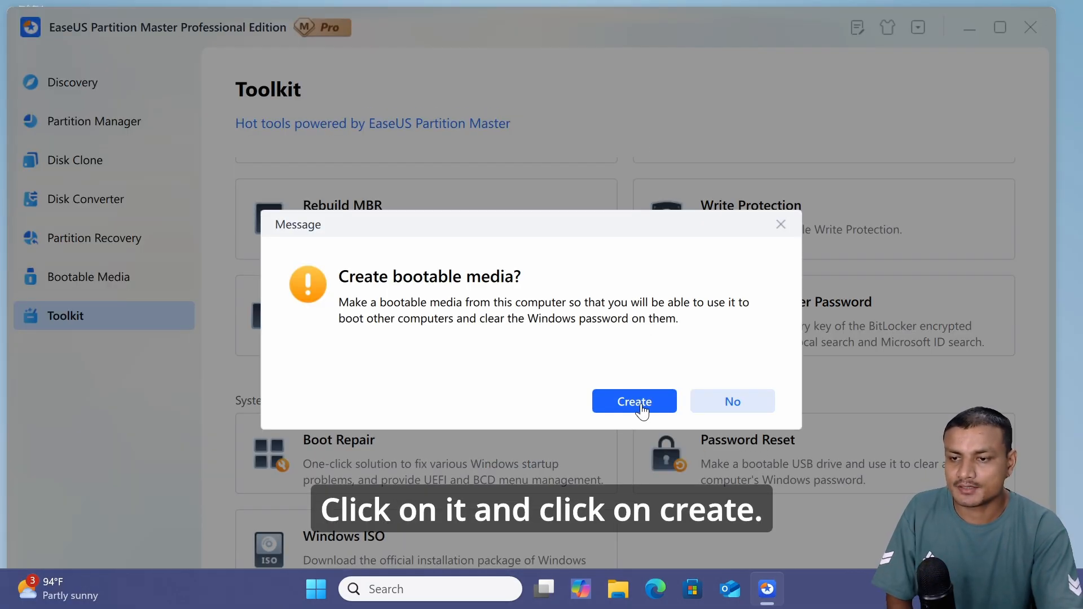
{"action": "left_click", "coordinate": [632, 402]}
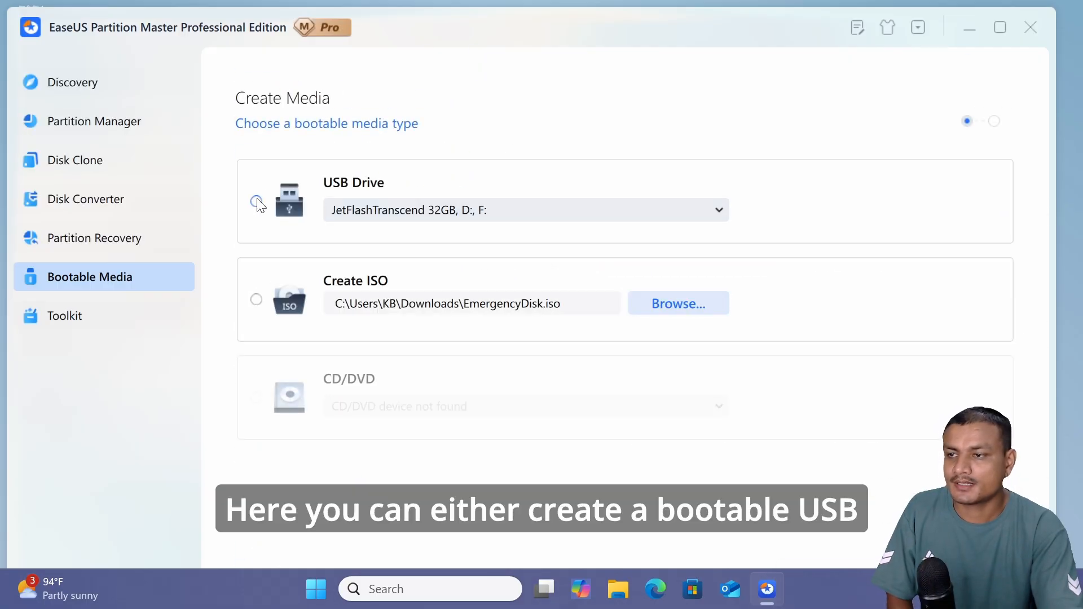
Choose USB Drive as the bootable media type after comparing it with Create ISO
{"action": "left_click", "coordinate": [256, 200]}
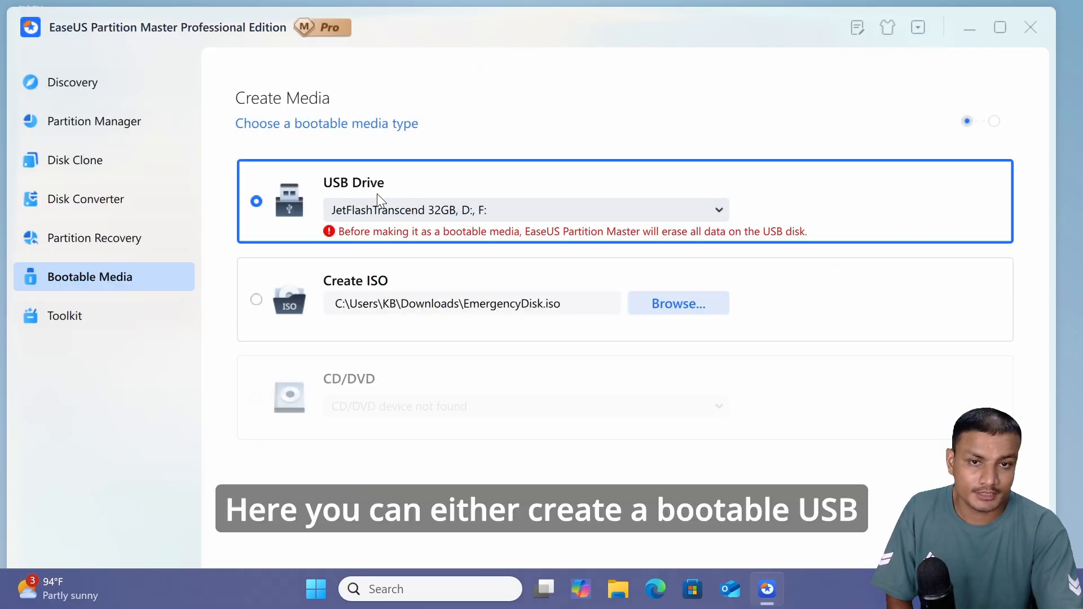
{"action": "left_click", "coordinate": [256, 299]}
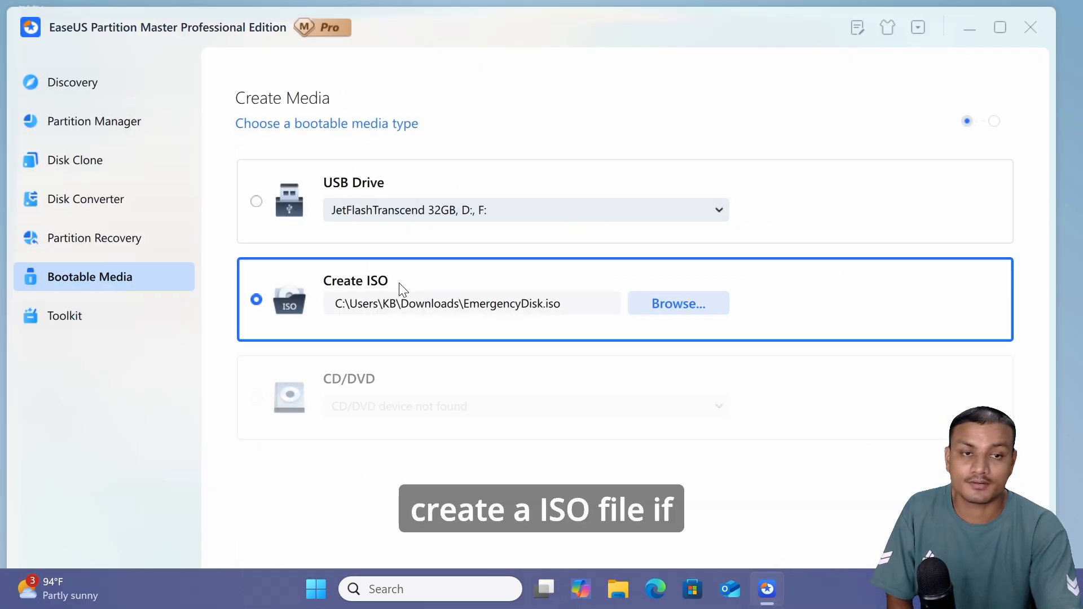
{"action": "left_click", "coordinate": [256, 201]}
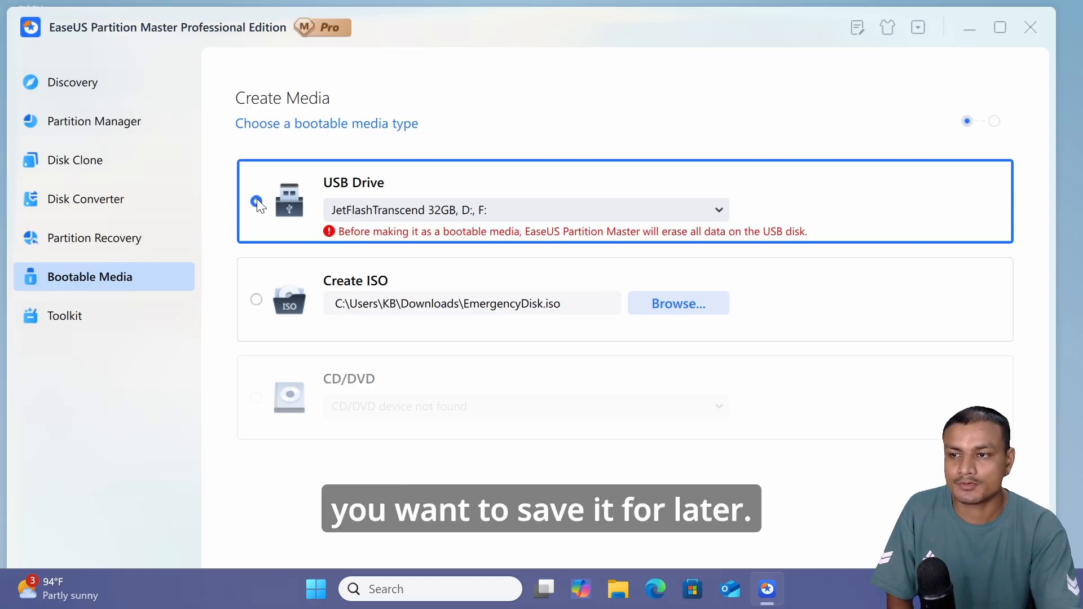
{"action": "left_click", "coordinate": [256, 201]}
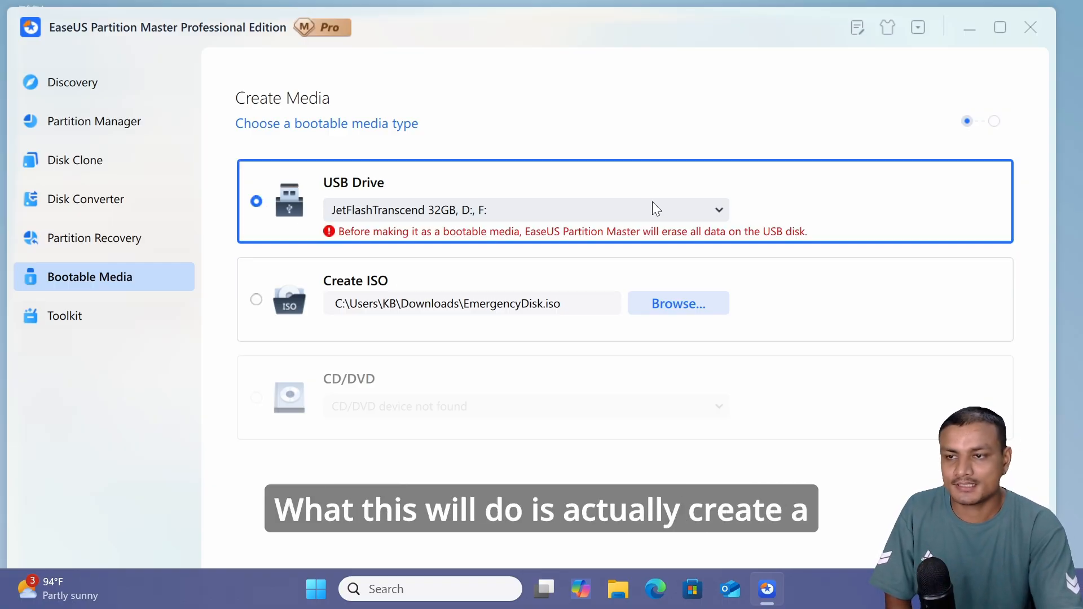
{"action": "mouse_move", "coordinate": [828, 201]}
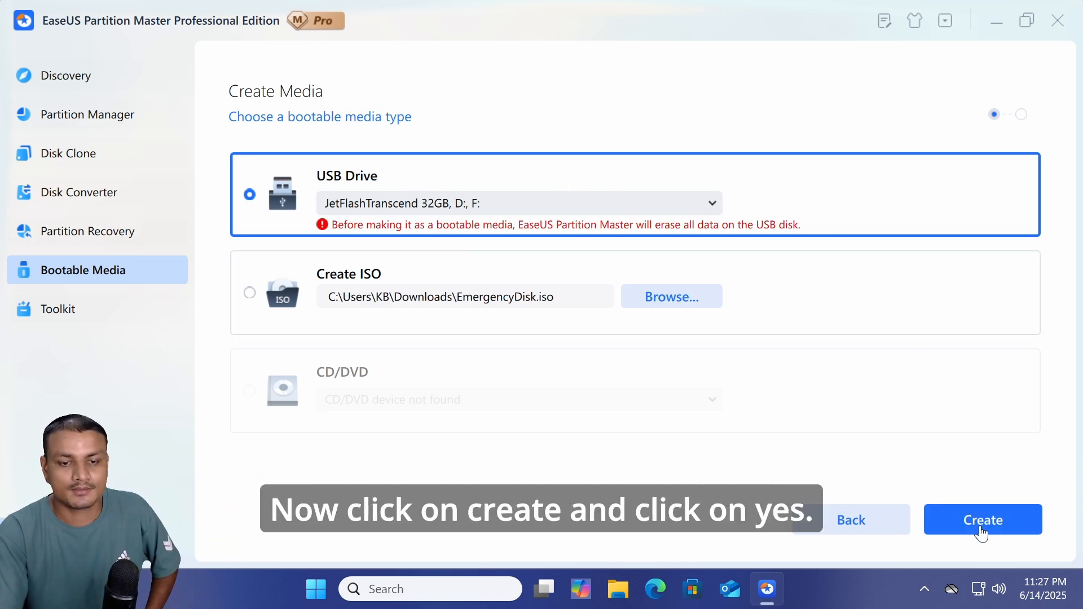
Create the bootable USB drive, accepting that its data will be erased
{"action": "left_click", "coordinate": [981, 519]}
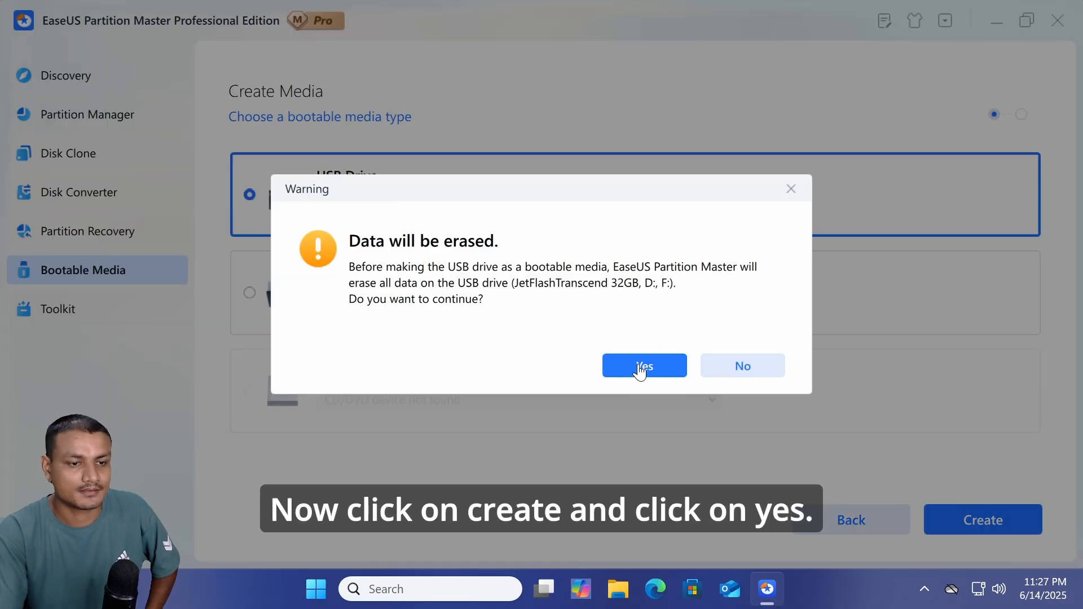
{"action": "left_click", "coordinate": [643, 366]}
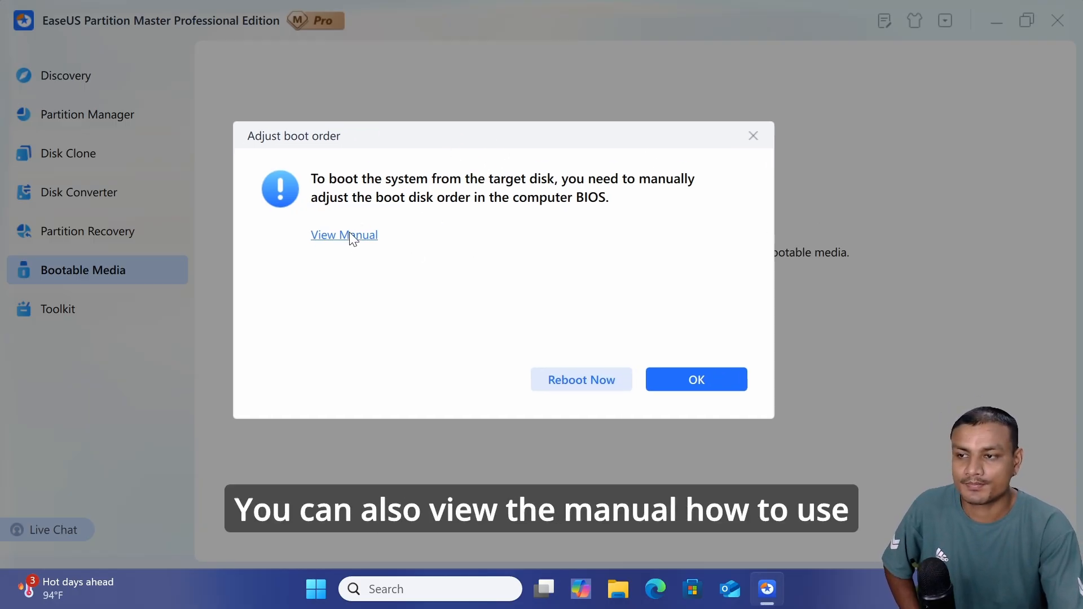
Read the EaseUS guide on changing BIOS boot order, then acknowledge the boot order notice
{"action": "left_click", "coordinate": [344, 235]}
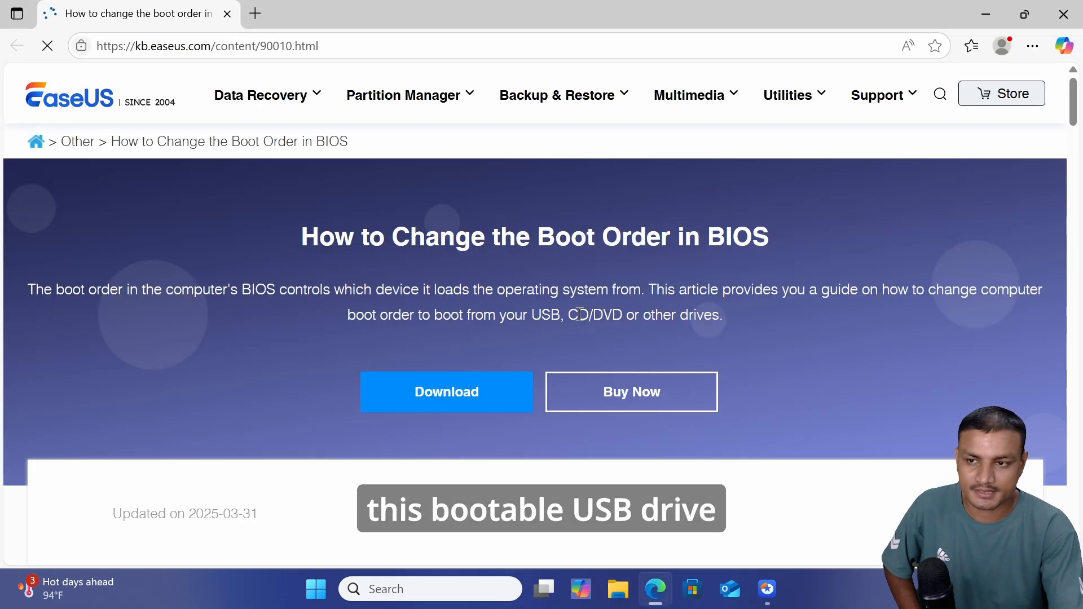
{"action": "scroll", "scroll_direction": "down", "scroll_amount": 3}
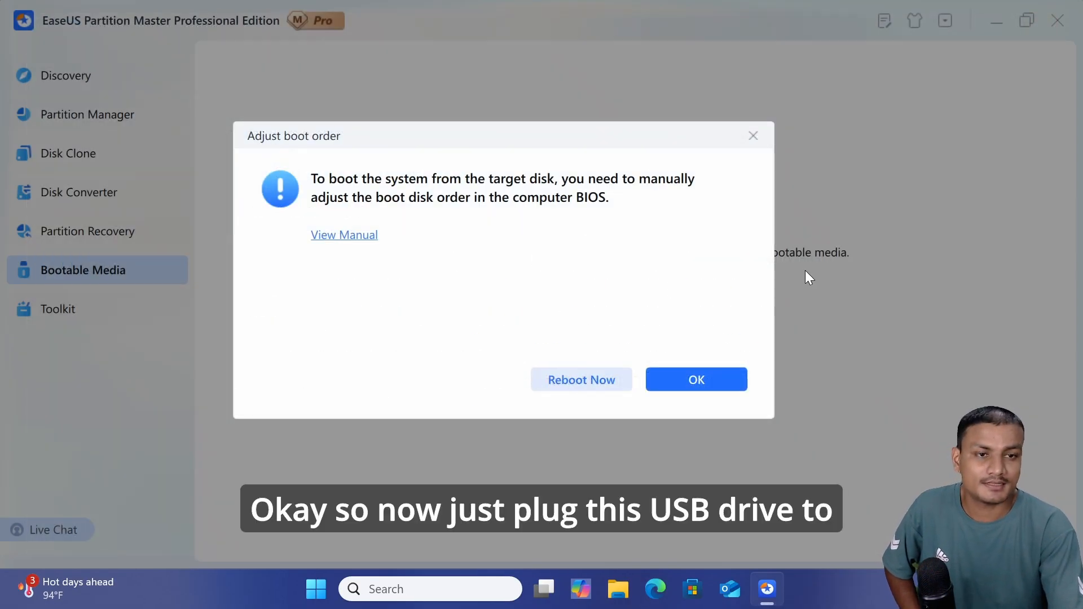
{"action": "left_click", "coordinate": [696, 379]}
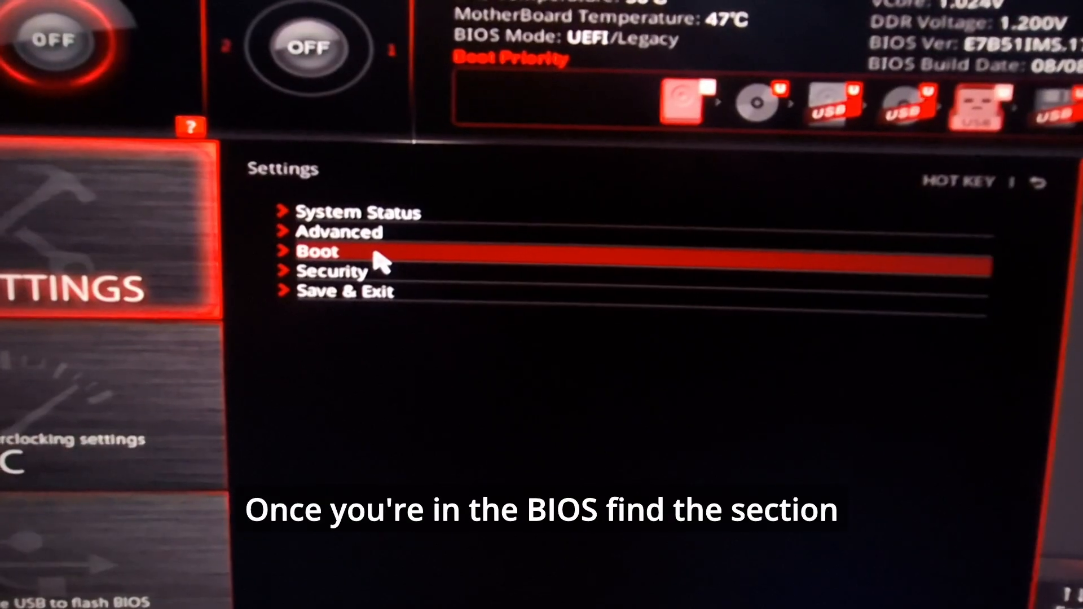
In MSI BIOS Boot settings, move the USB drive to Boot Option #1
{"action": "left_click", "coordinate": [315, 250]}
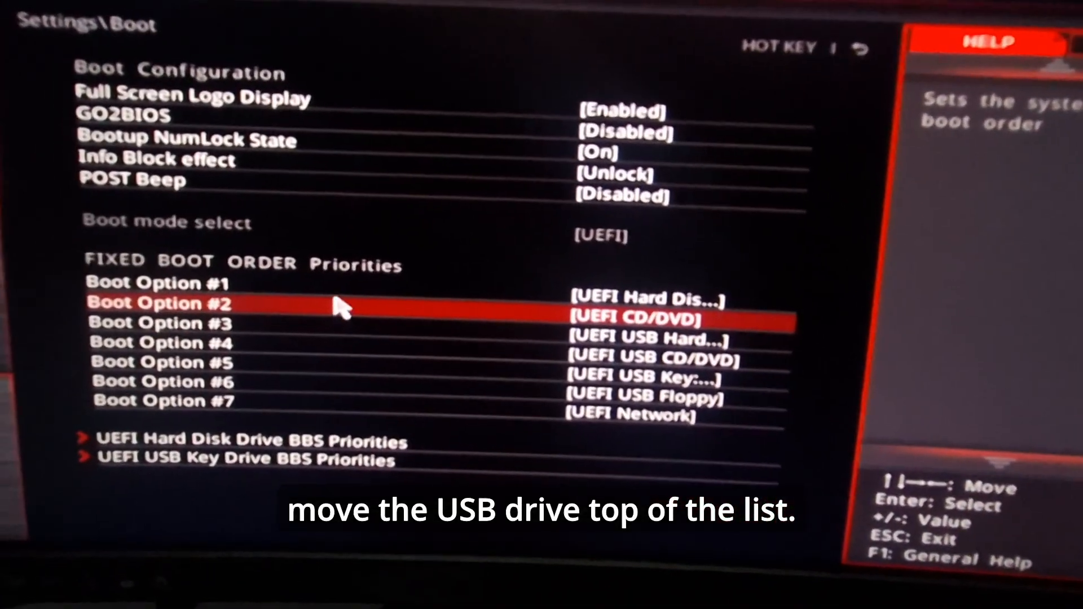
{"action": "key", "text": "down"}
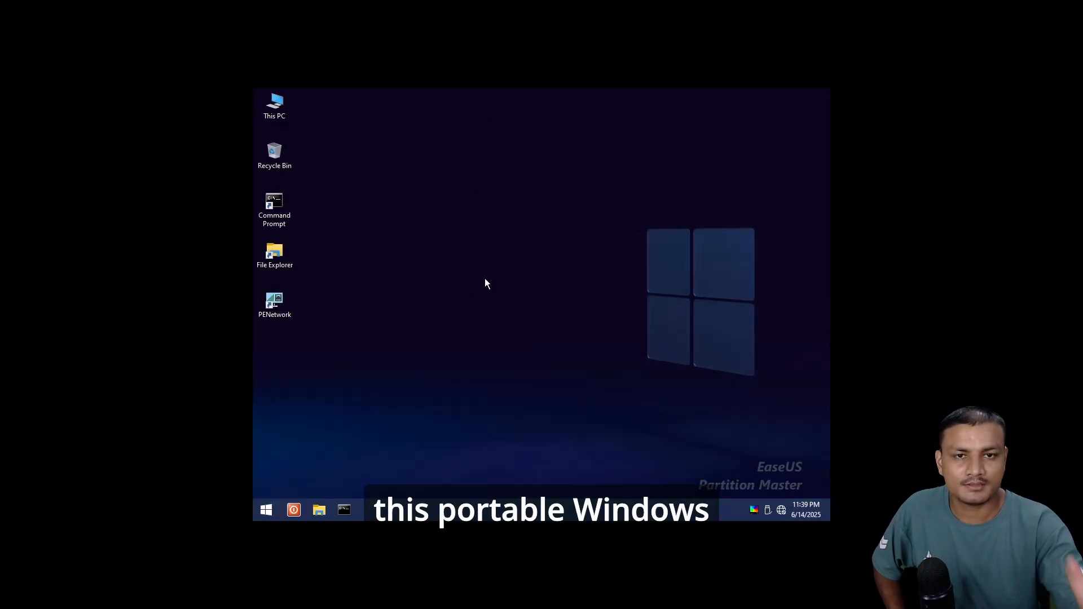
{"action": "mouse_move", "coordinate": [266, 510]}
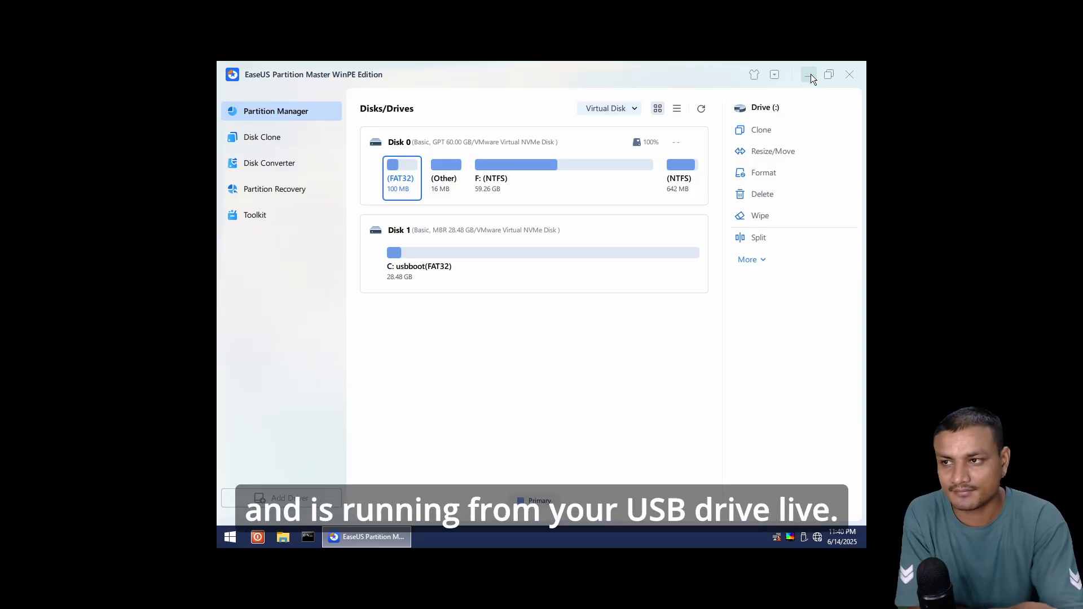
{"action": "mouse_move", "coordinate": [460, 84]}
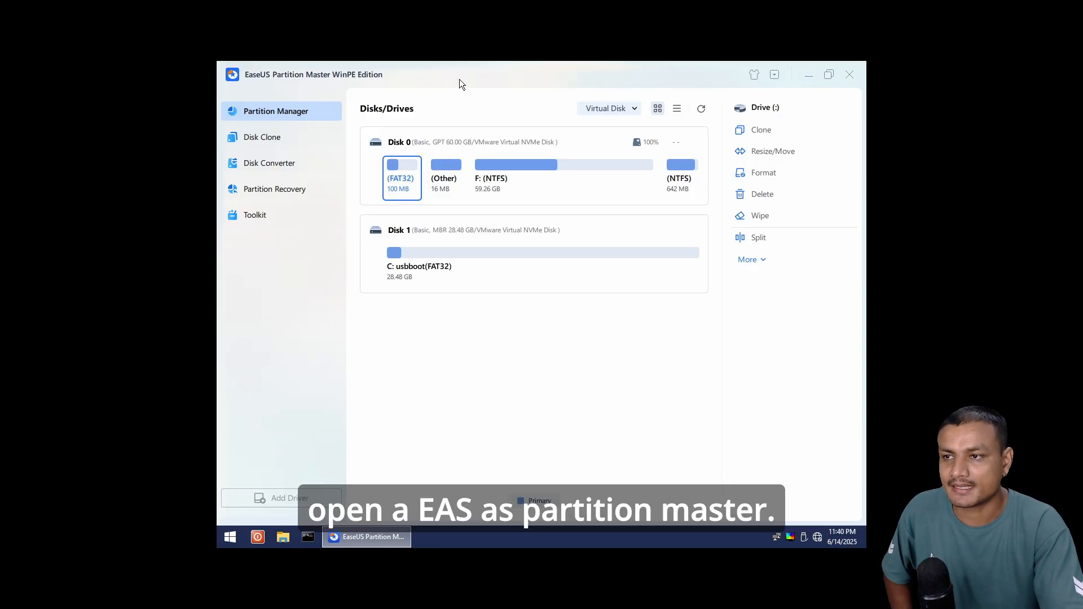
{"action": "mouse_move", "coordinate": [820, 78]}
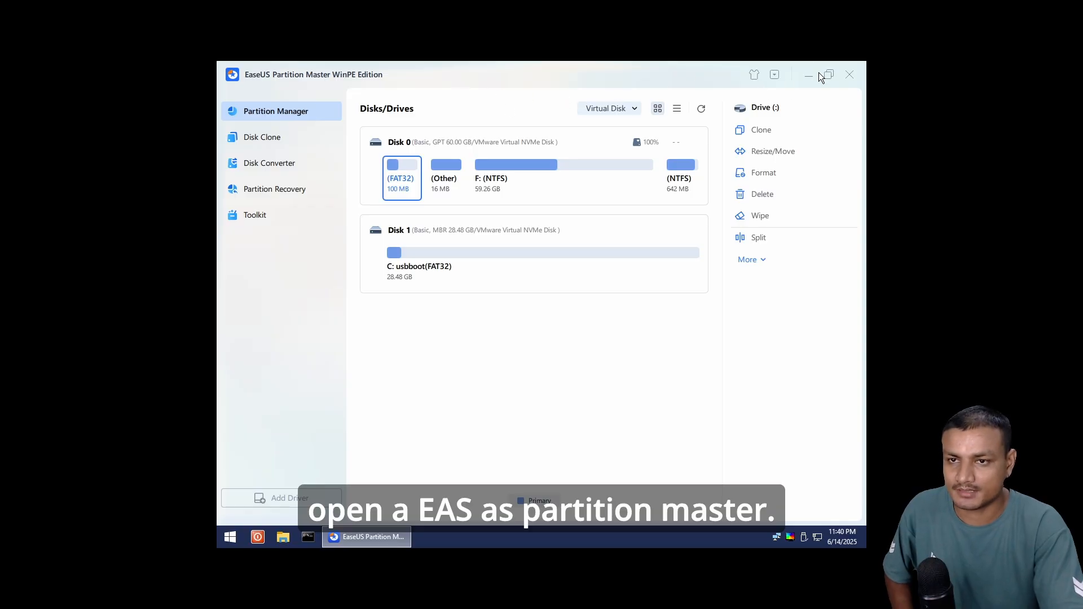
From the WinPE Toolkit, reset and unlock the KB account on the Windows 11 installation
{"action": "left_click", "coordinate": [254, 215]}
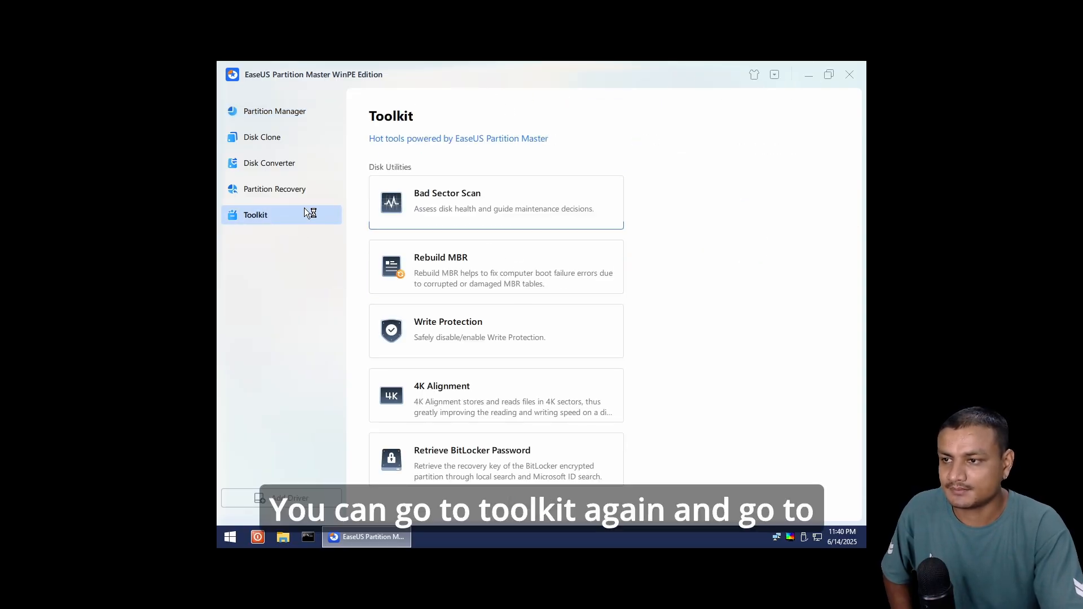
{"action": "scroll", "scroll_direction": "down", "scroll_amount": 3}
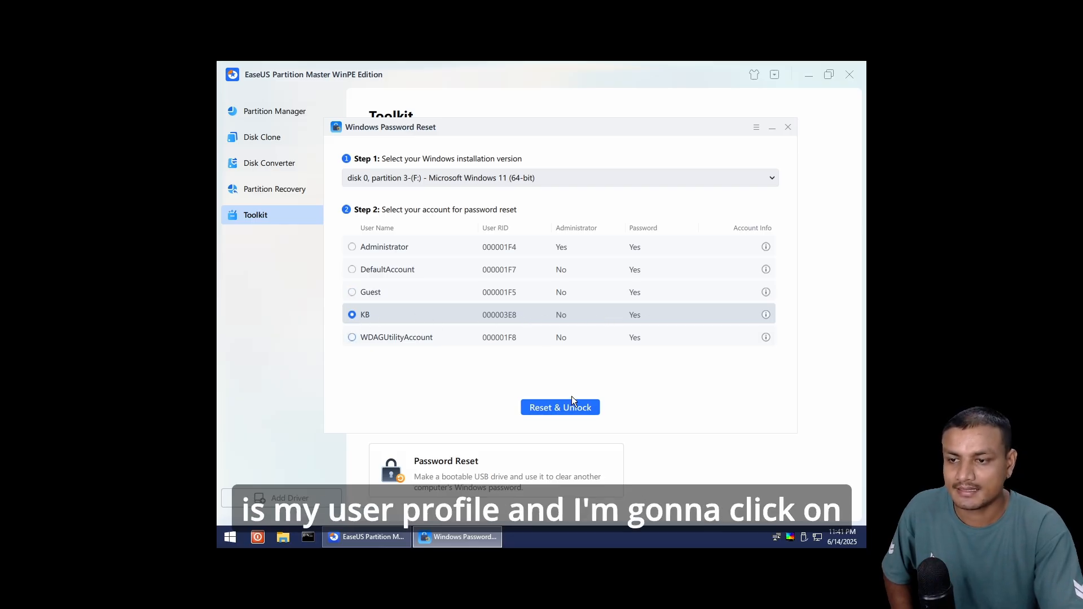
{"action": "left_click", "coordinate": [559, 407]}
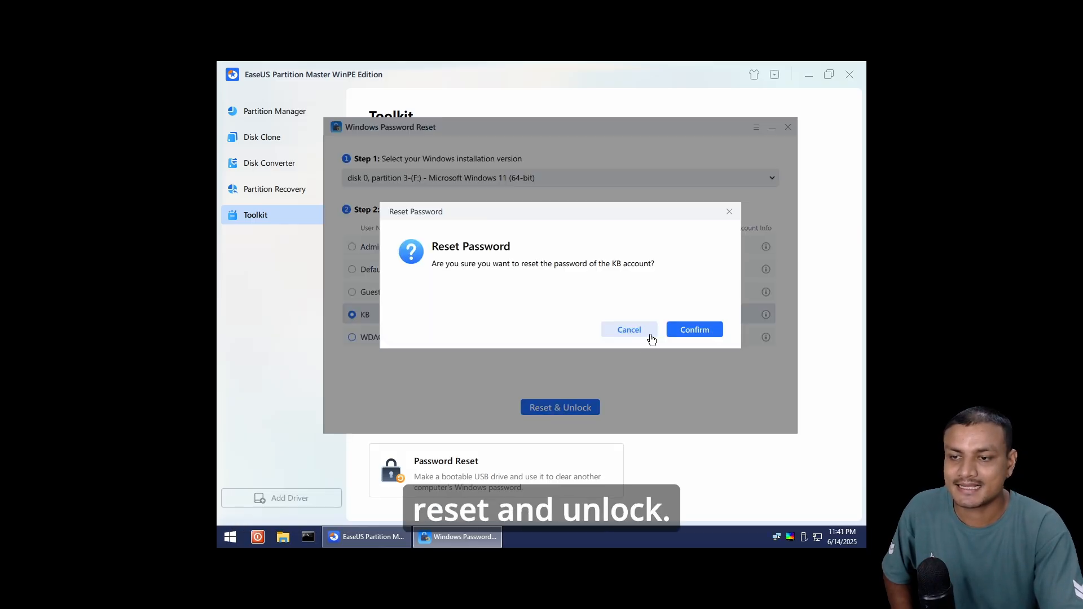
Confirm the reset so the KB account is listed with no password
{"action": "left_click", "coordinate": [694, 330]}
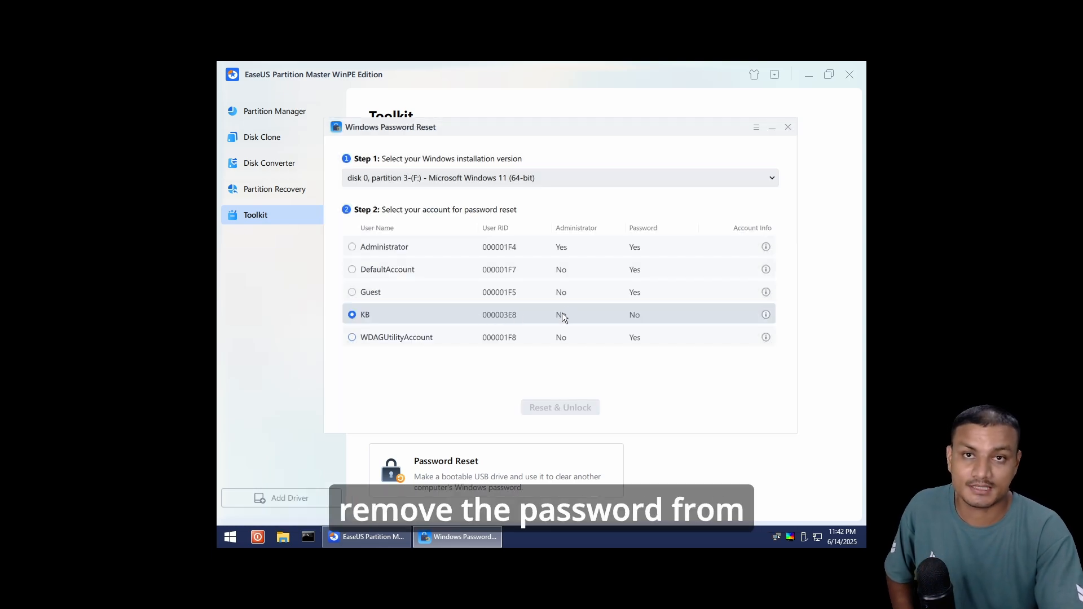
{"action": "mouse_move", "coordinate": [668, 130]}
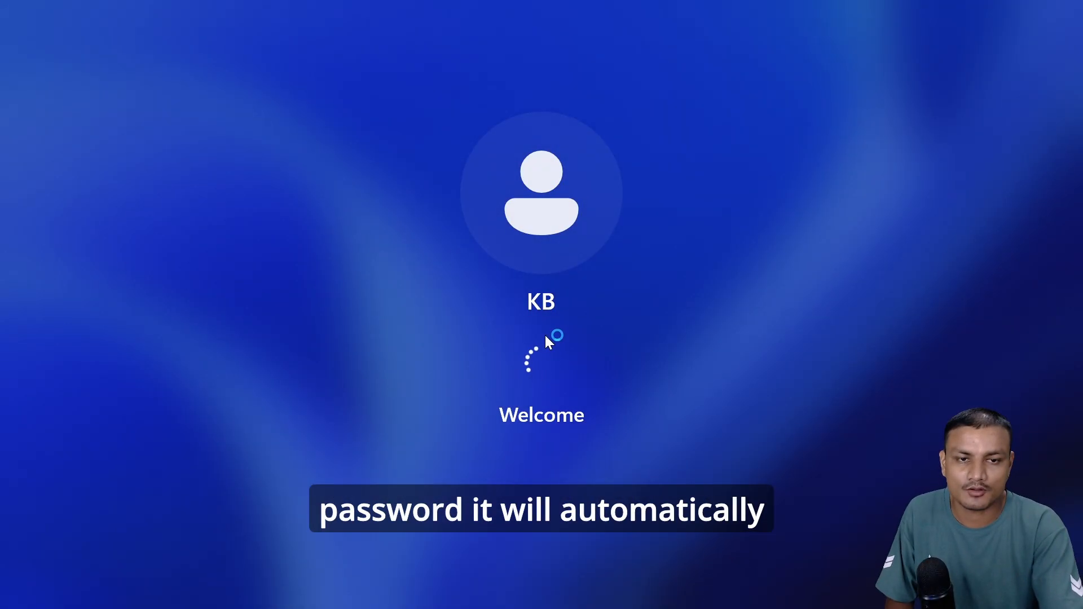
Sign in to KB without a password and bring up Windows Settings
{"action": "left_click", "coordinate": [335, 589]}
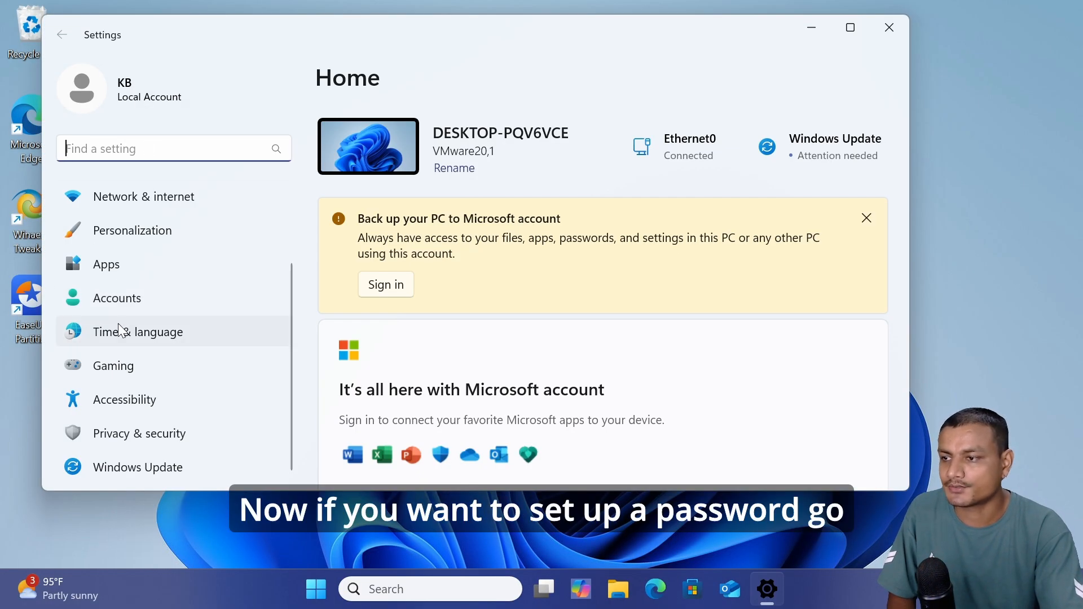
Go to Accounts > Sign-in options and start adding a password for the KB account
{"action": "left_click", "coordinate": [116, 298]}
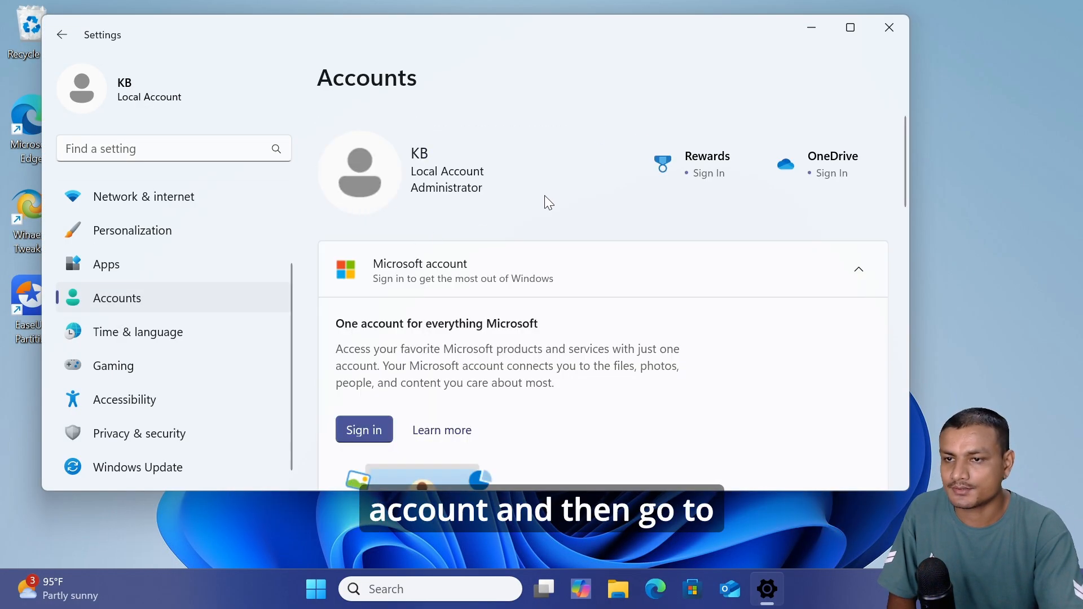
{"action": "scroll", "scroll_direction": "down", "scroll_amount": 3}
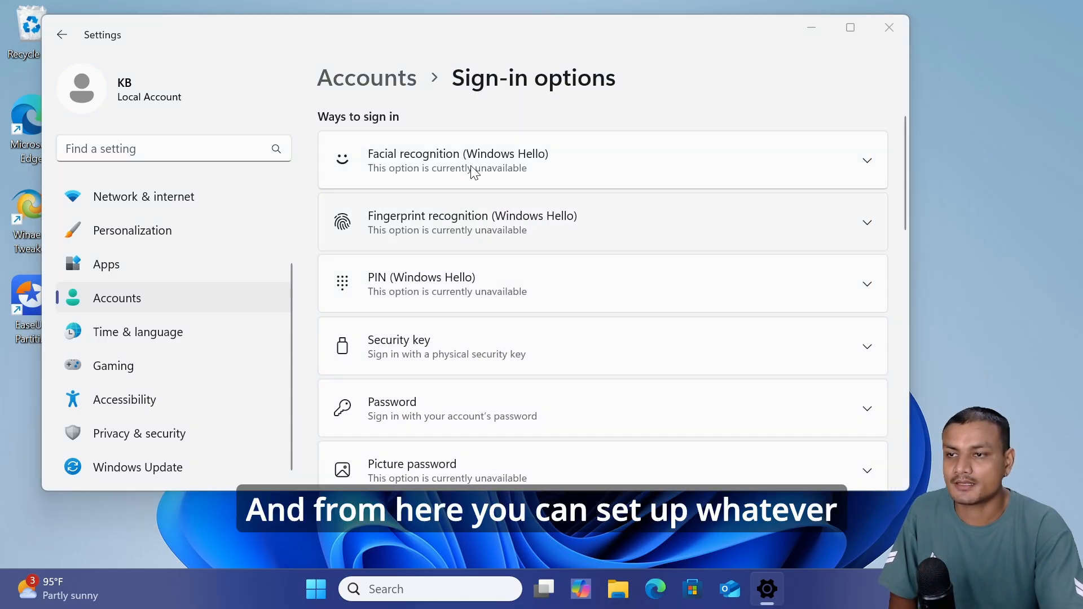
{"action": "mouse_move", "coordinate": [445, 172]}
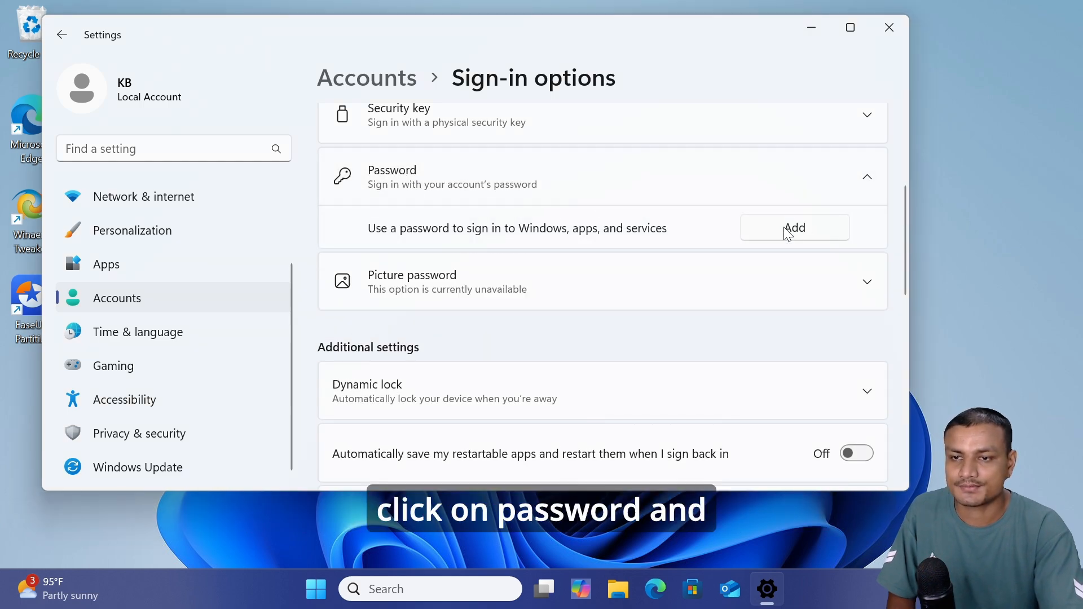
{"action": "left_click", "coordinate": [793, 228]}
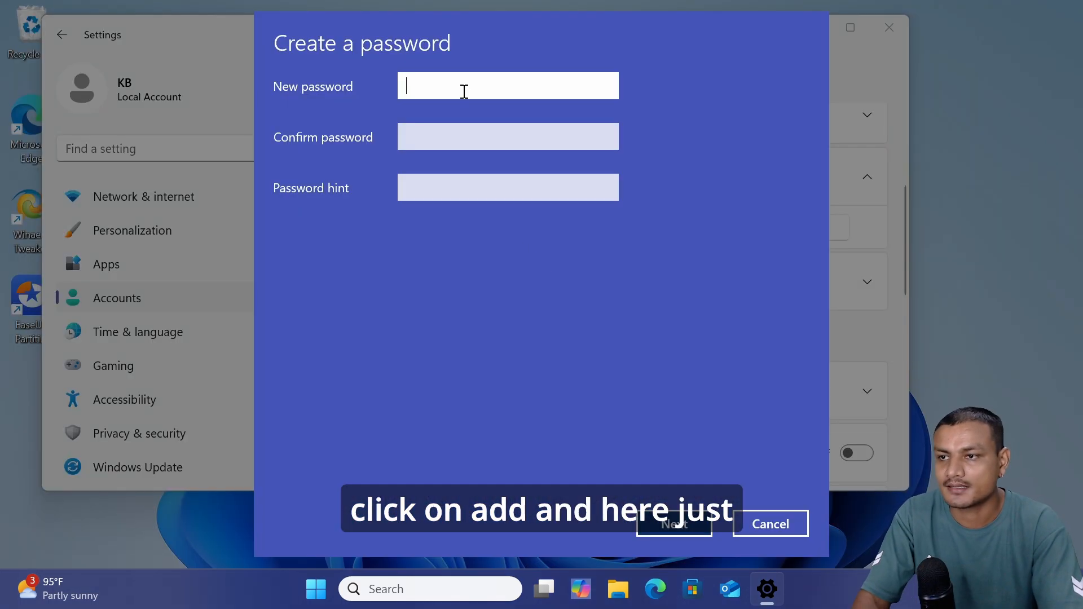